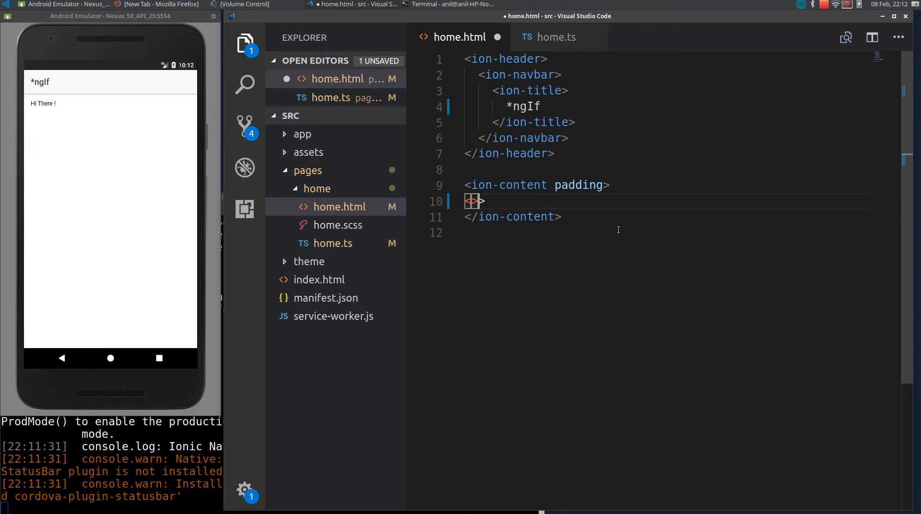
Step: Insert <ion-item>Hi There</ion-item> inside ion-content and save home.html
type("ion-it")
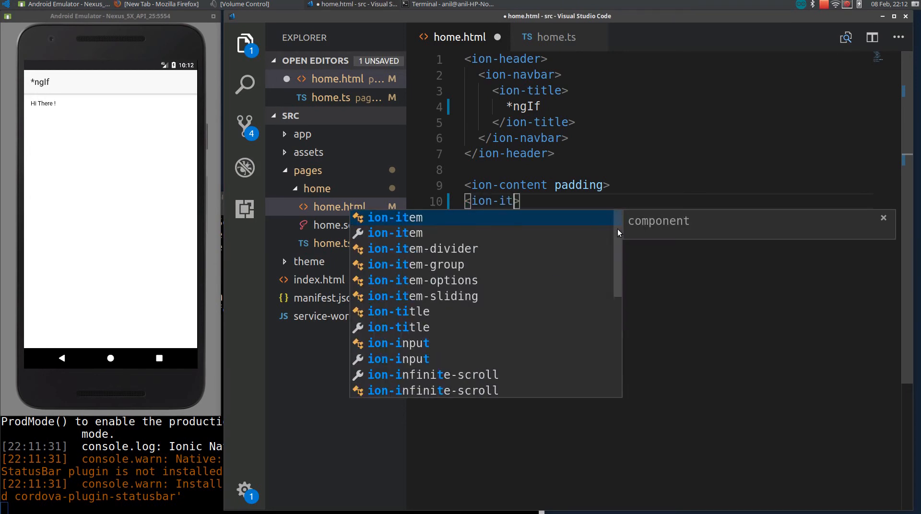
key("Enter")
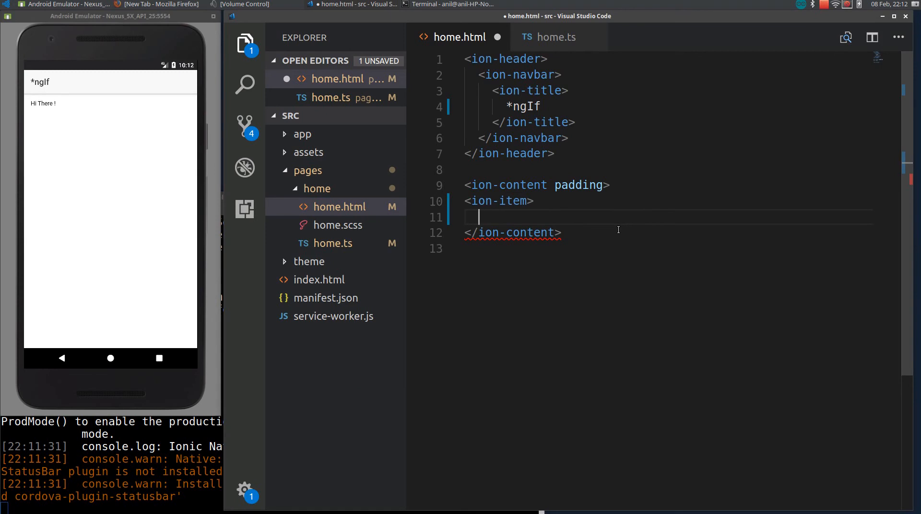
type("HI")
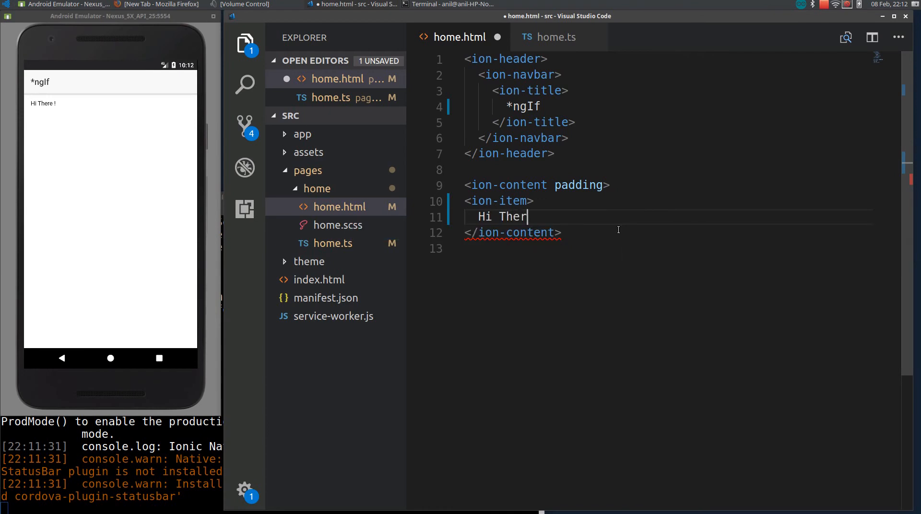
type("e")
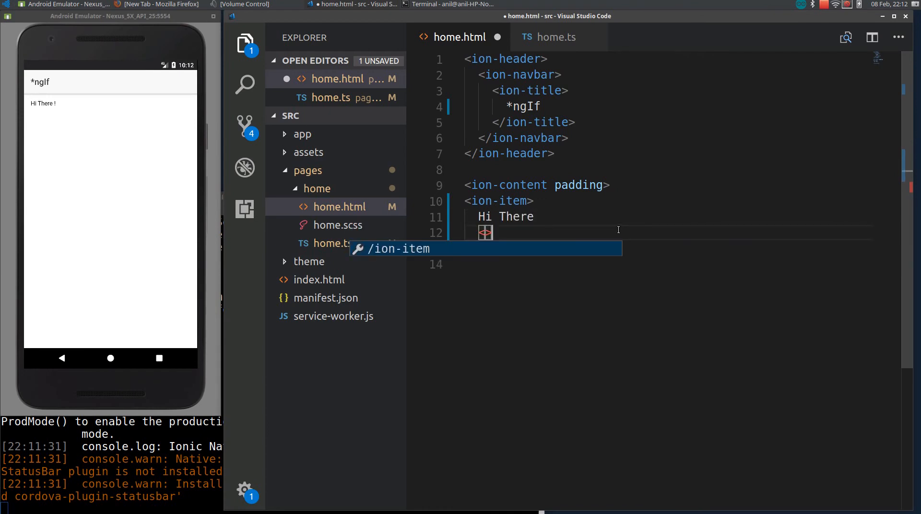
key("Tab")
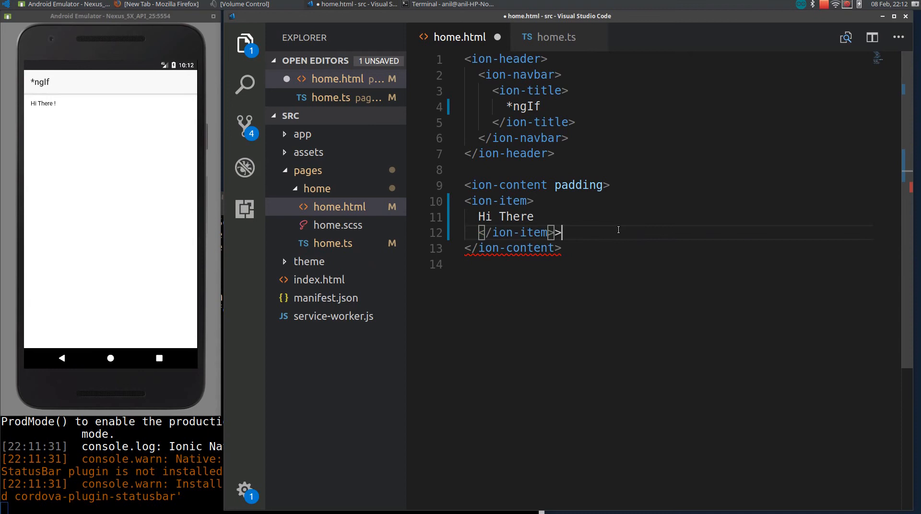
key("ctrl+s")
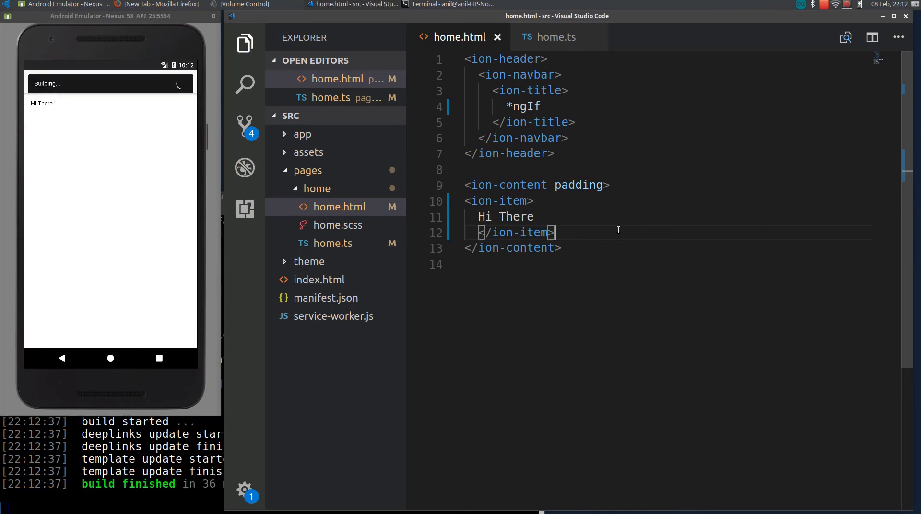
left_click(555, 38)
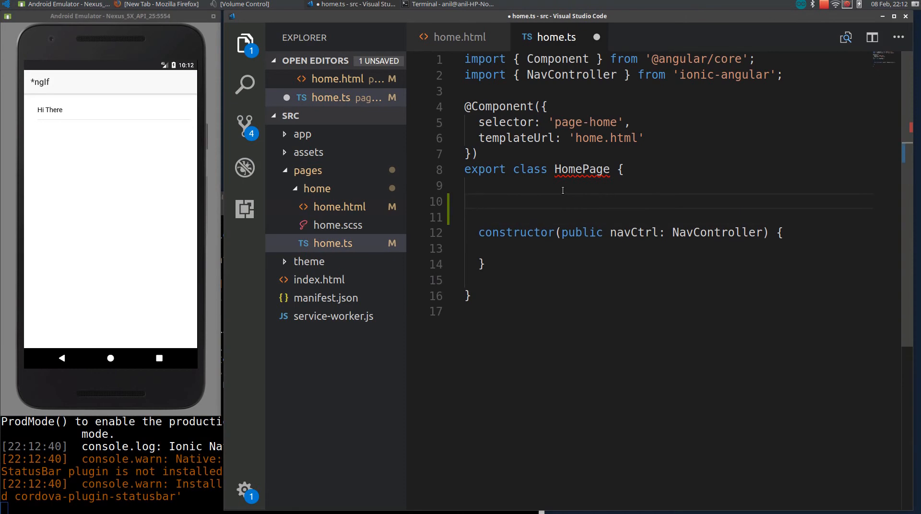
Step: Declare showComp = false; above the HomePage constructor in home.ts
type("showComp =")
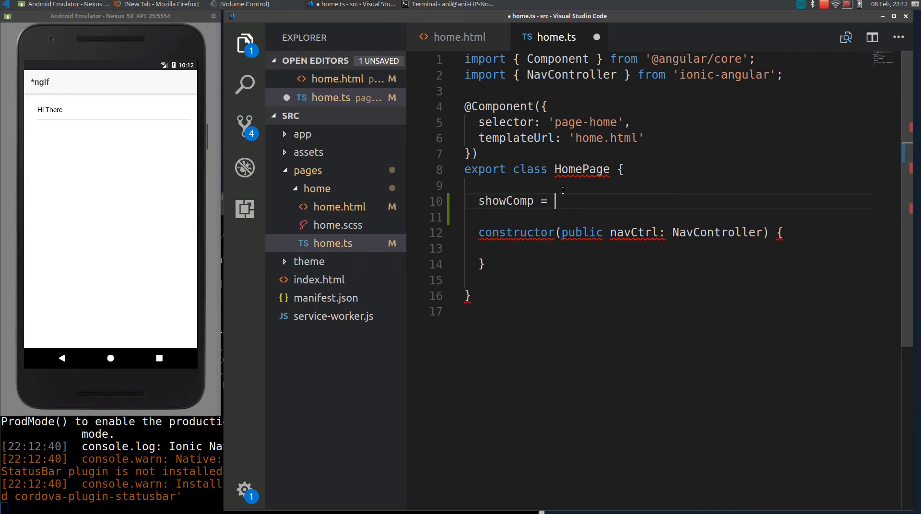
type("false;")
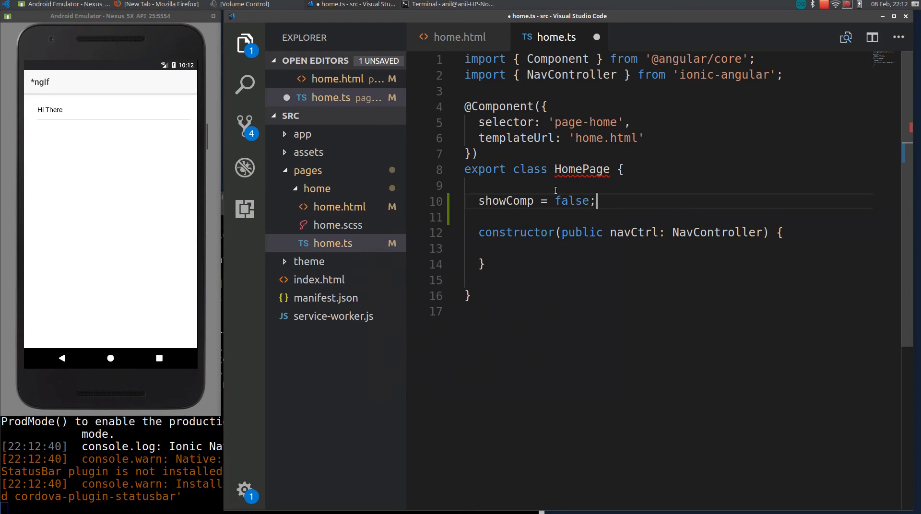
double_click(506, 201)
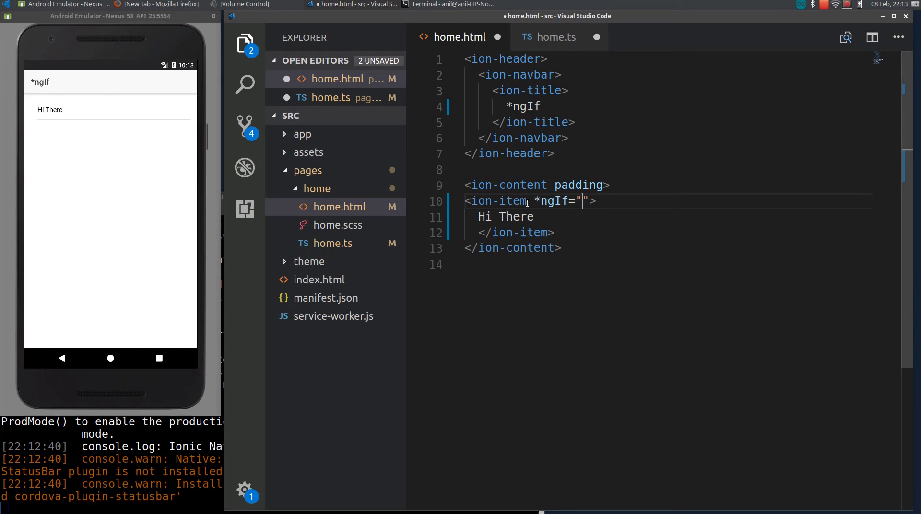
Step: Bind the ion-item's *ngIf to showComp and save the changed files via the File menu
type("showComp")
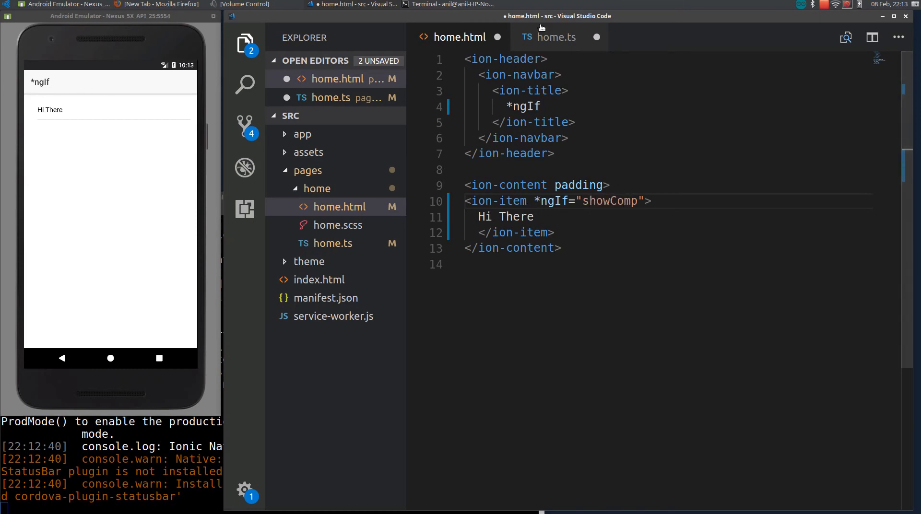
left_click(555, 37)
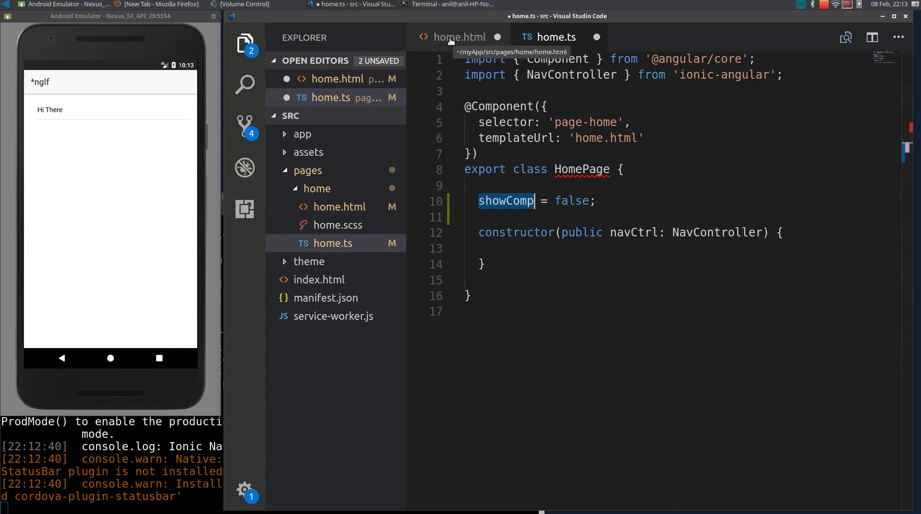
left_click(460, 37)
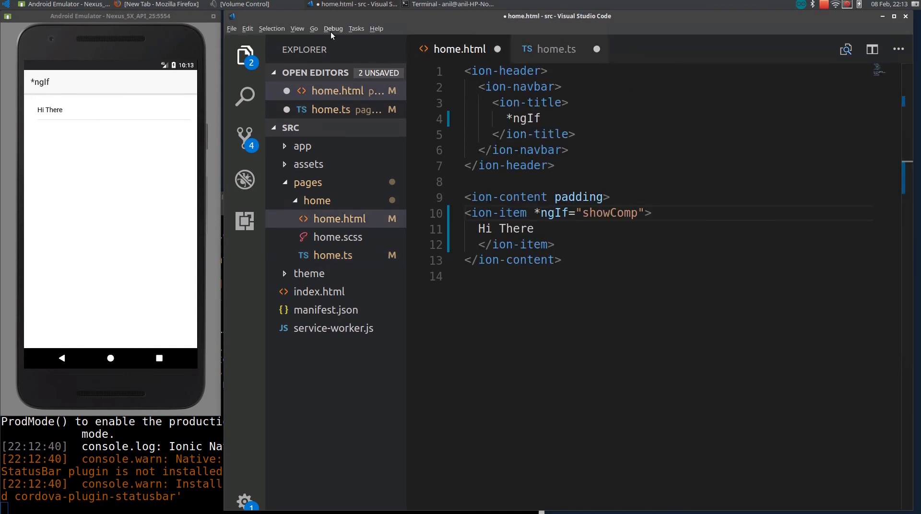
left_click(231, 27)
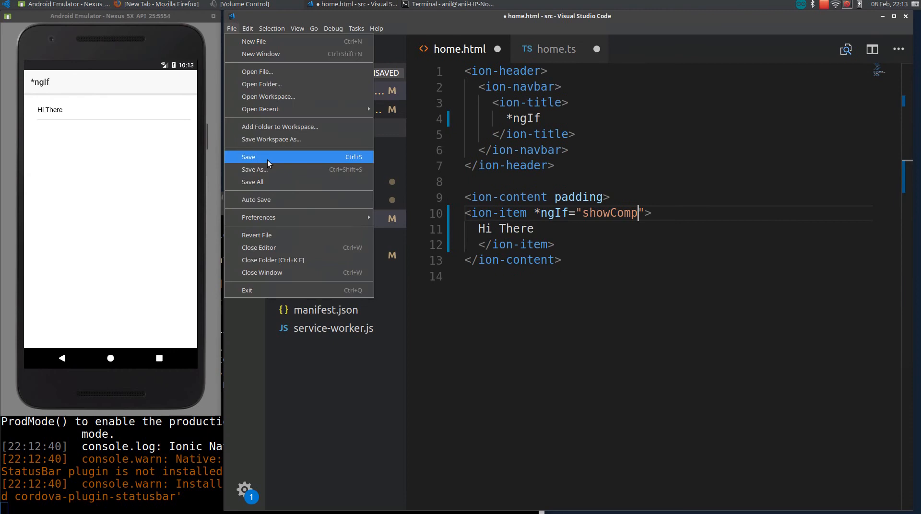
left_click(247, 157)
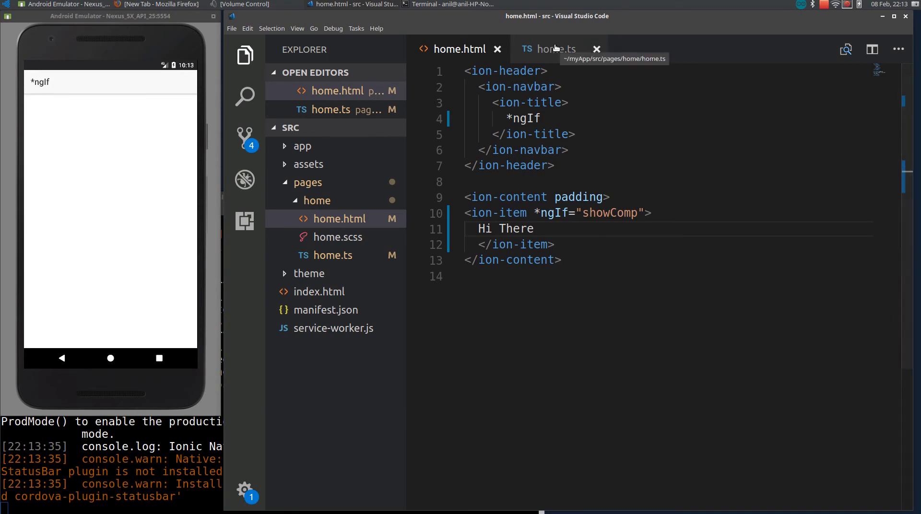
Step: Replace false with true for showComp in home.ts and save so Hi There reappears
left_click(552, 49)
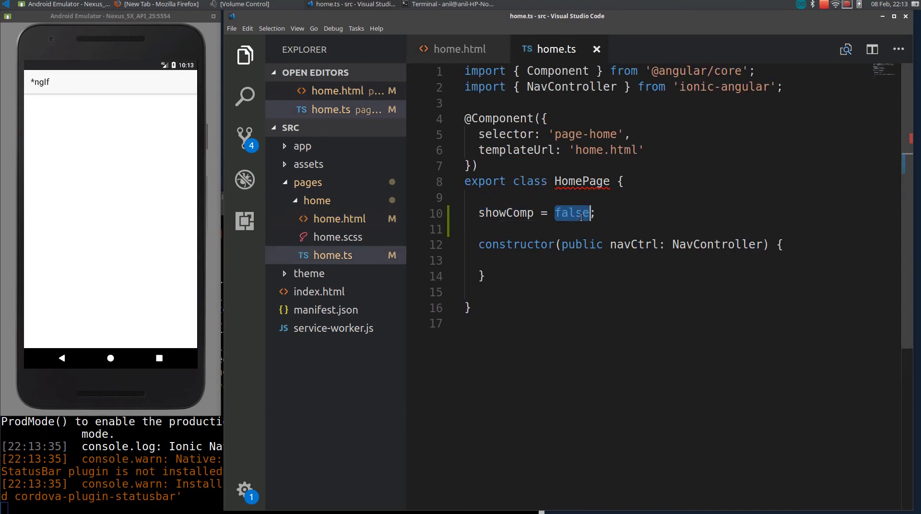
type("true")
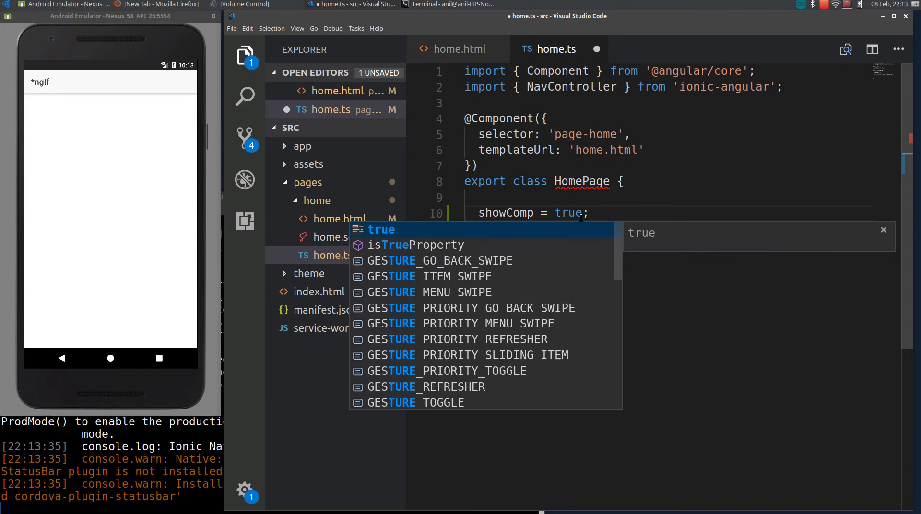
key("ctrl+s")
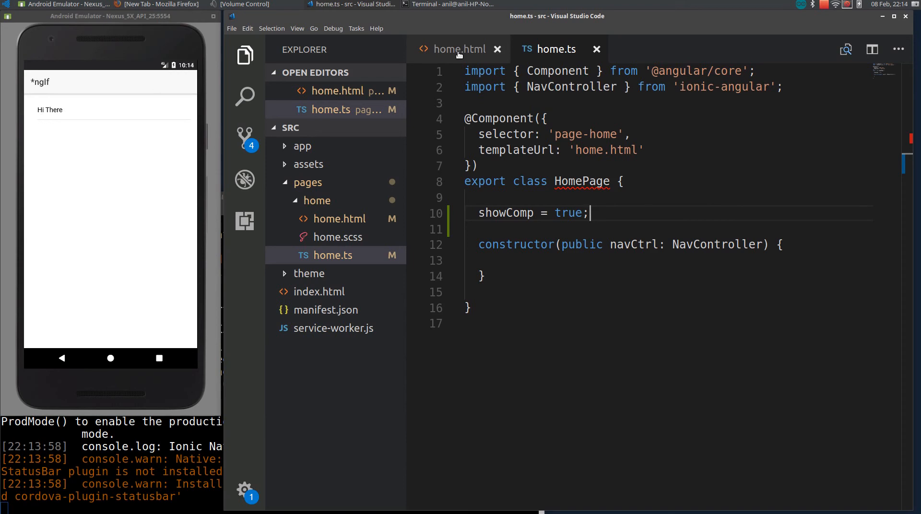
mouse_move(460, 49)
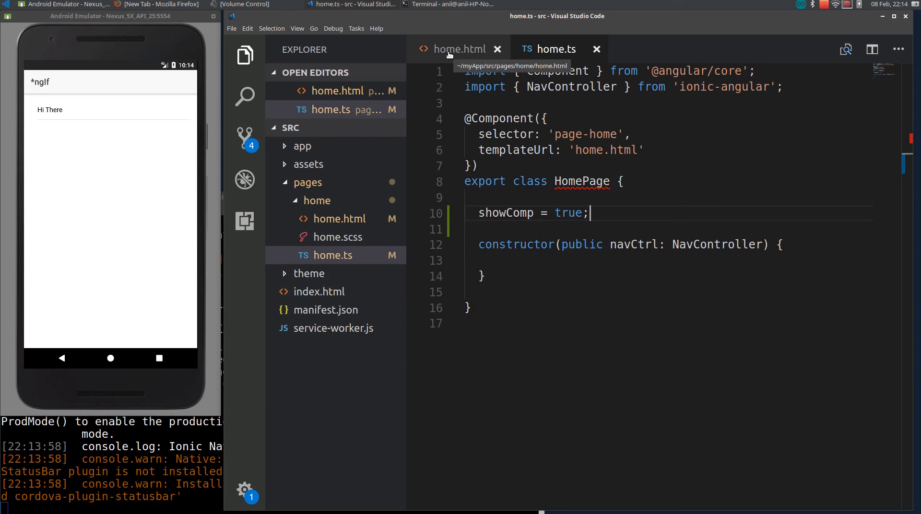
left_click(459, 49)
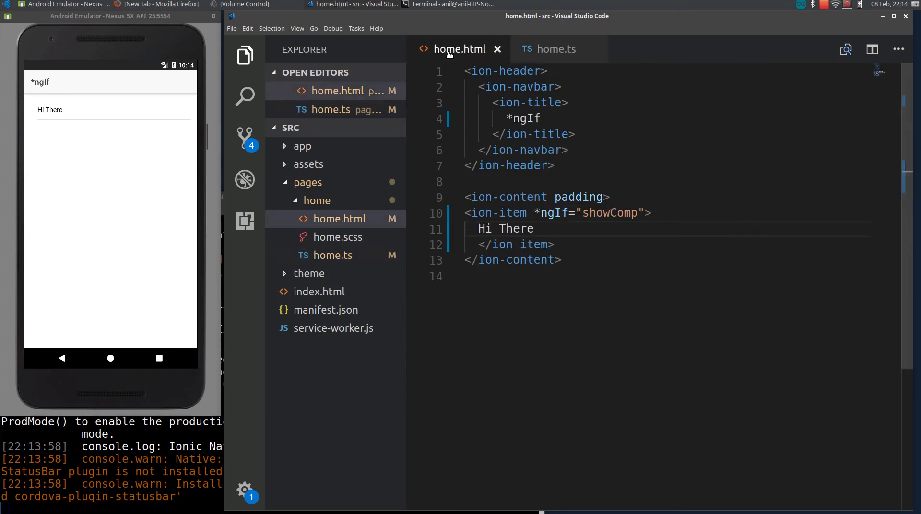
left_click(556, 49)
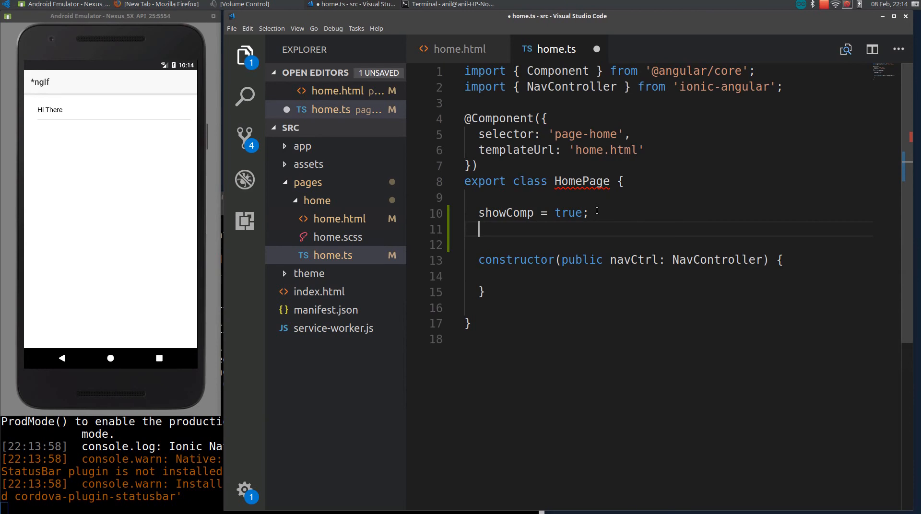
Step: Add cond2 = false; under showComp in home.ts and return to home.html
type("cond2")
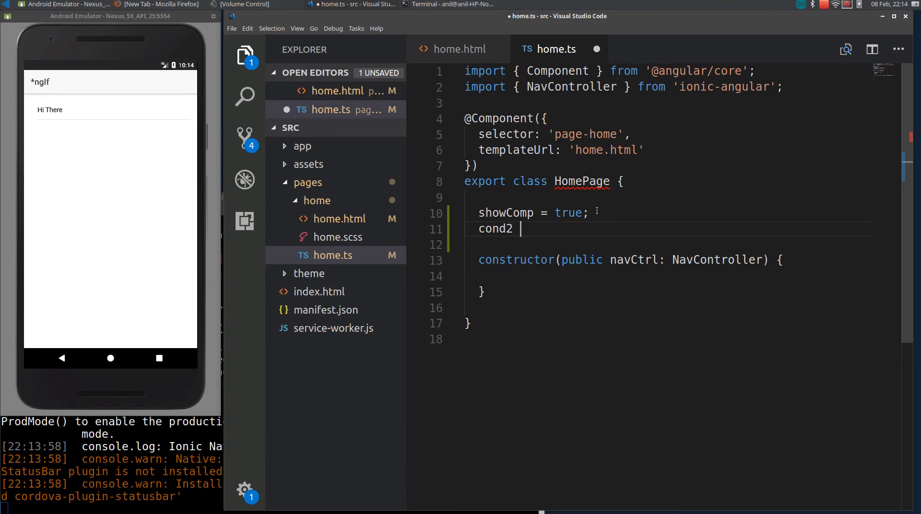
type("= false;")
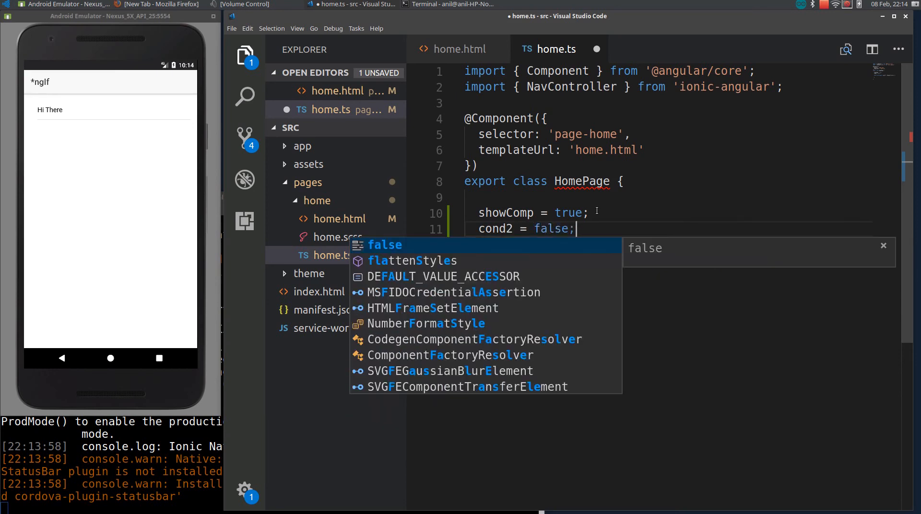
key("Escape")
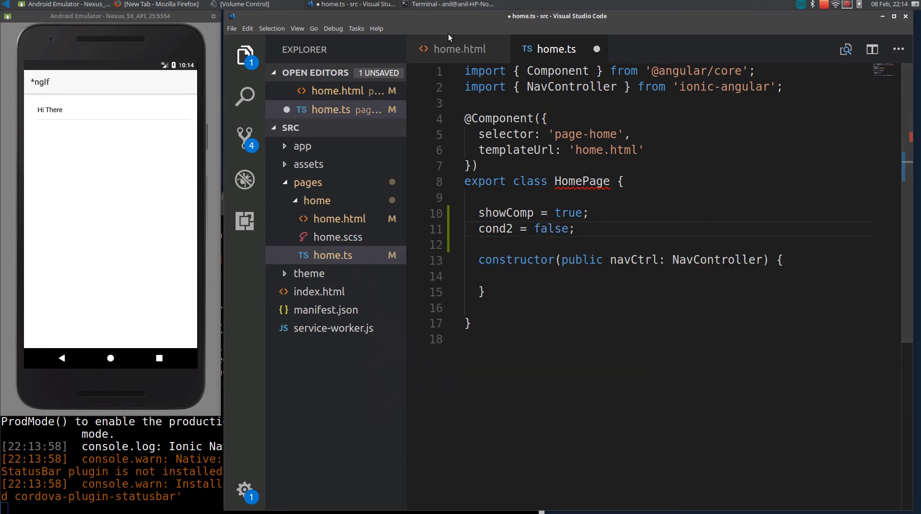
left_click(459, 49)
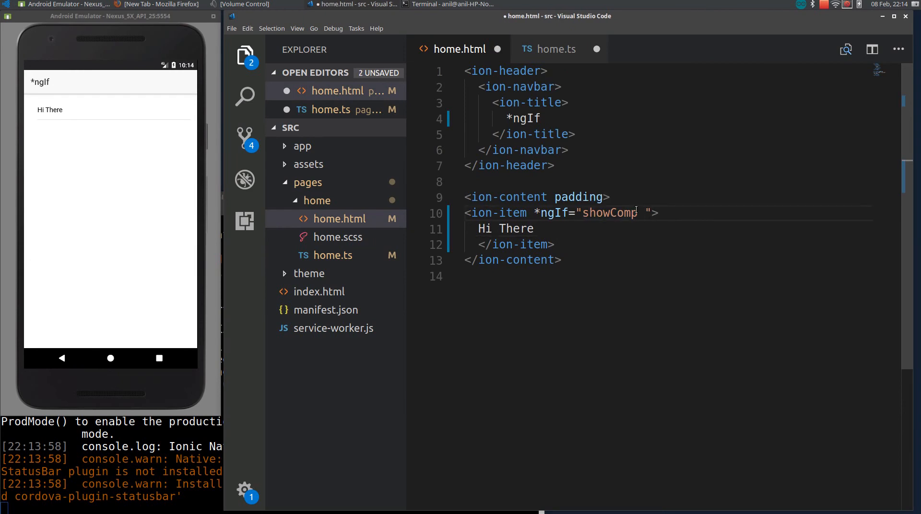
Step: Extend the *ngIf to showComp && cond2 and save all open files
type("&&")
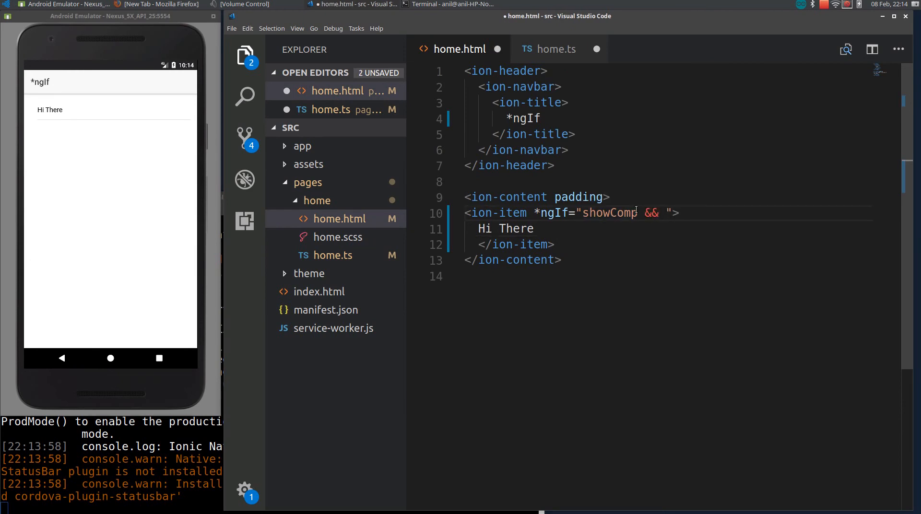
type("cond2")
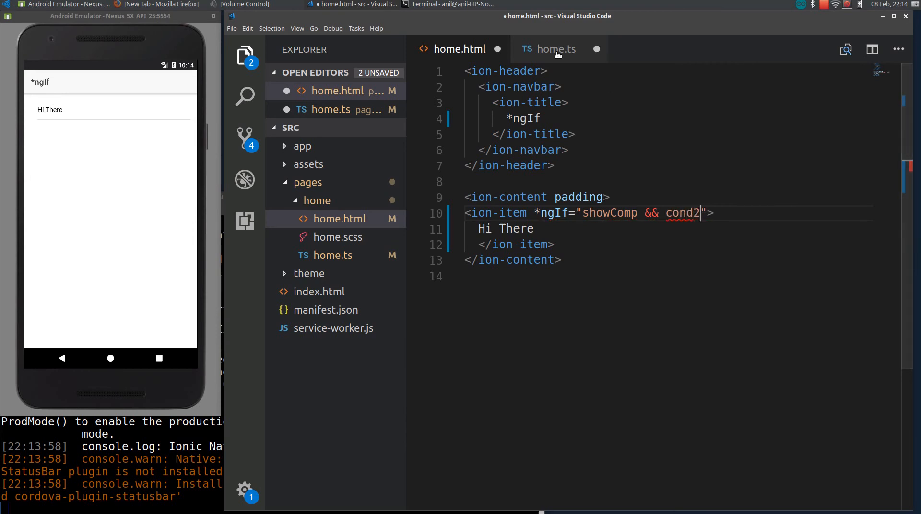
left_click(460, 49)
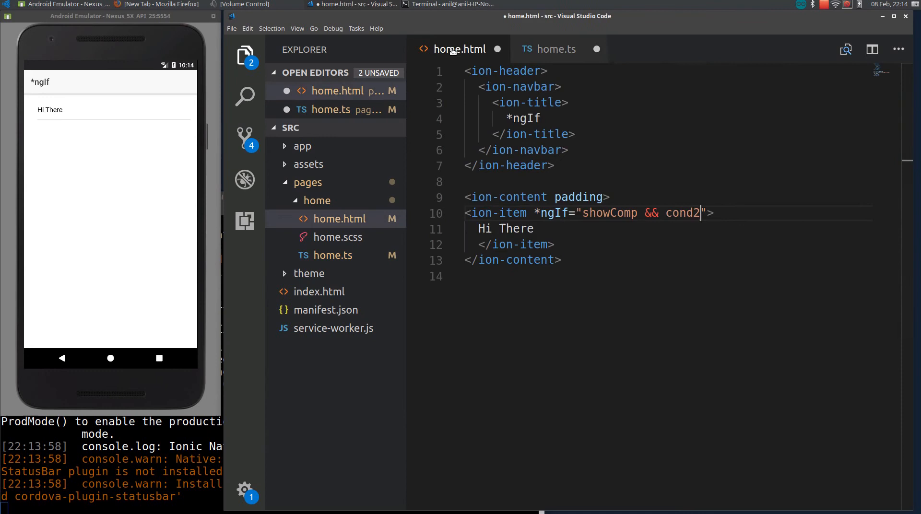
left_click(231, 28)
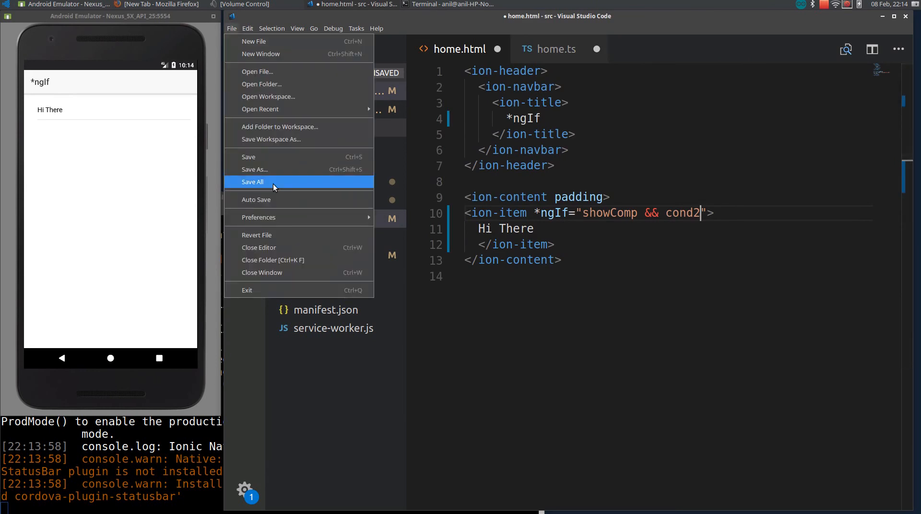
left_click(252, 182)
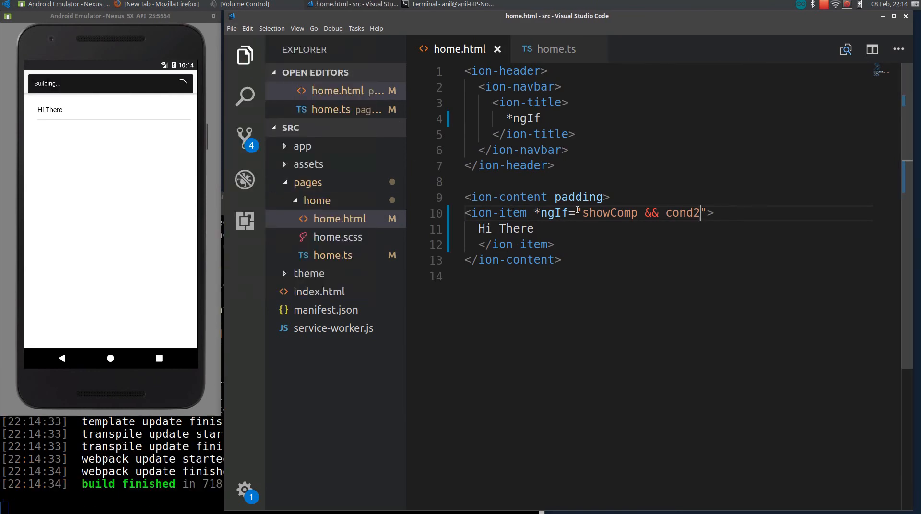
Step: Swap && for ||, then delete cond2 leaving *ngIf as showComp alone
double_click(608, 213)
type("||")
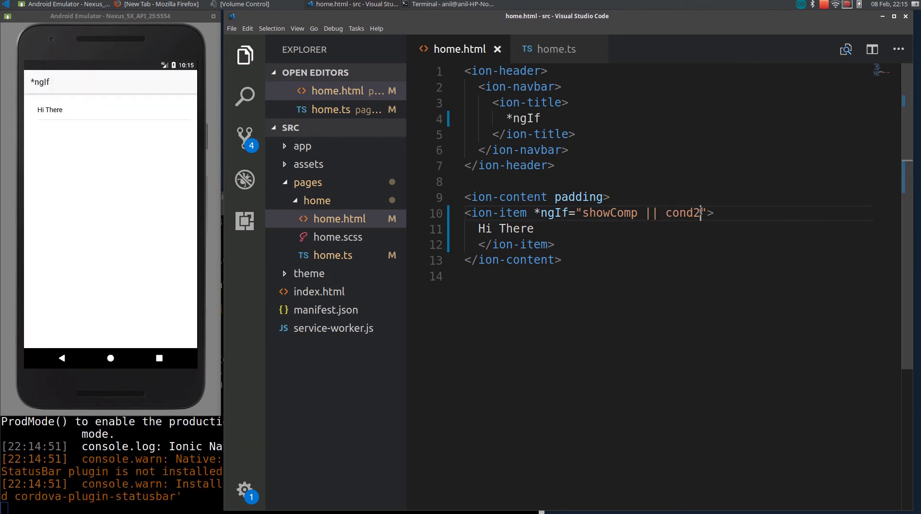
key("BackSpace")
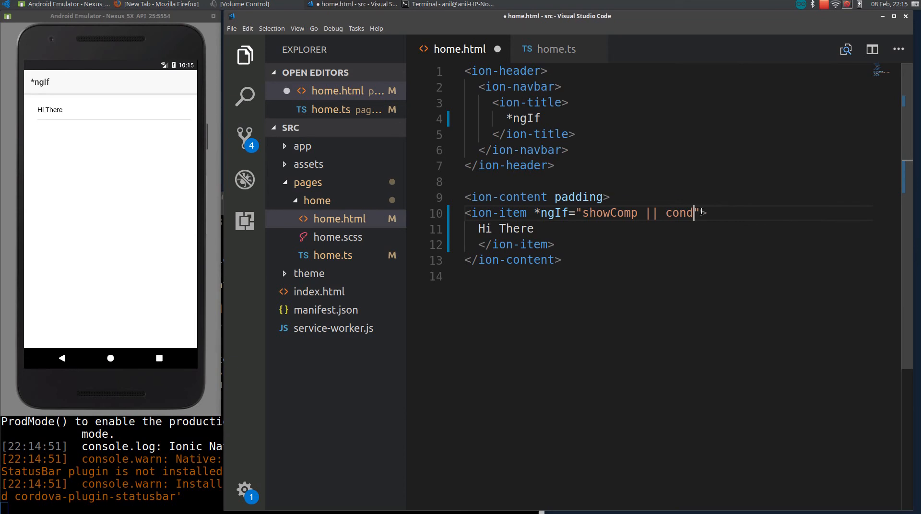
key("BackSpace")
type("<>")
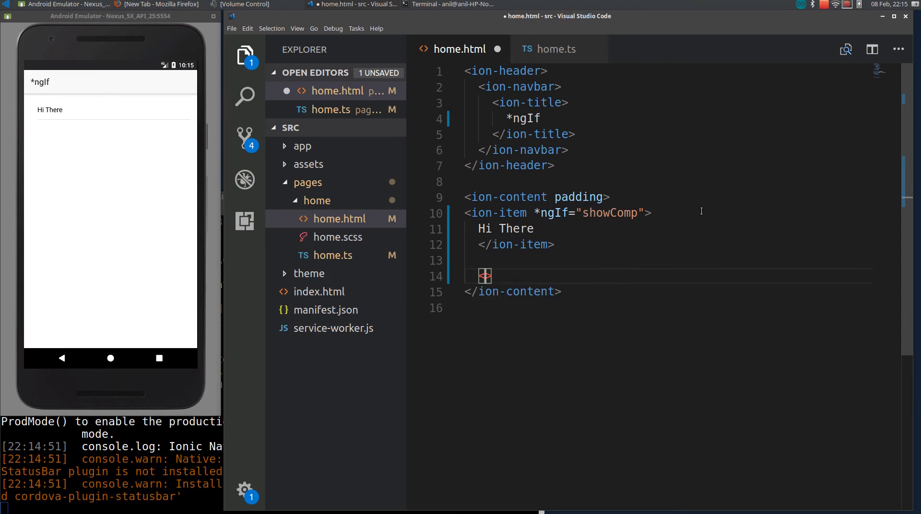
Step: Add a second <ion-item *ngIf="!showComp">Hello</ion-item> below the first
type("ion")
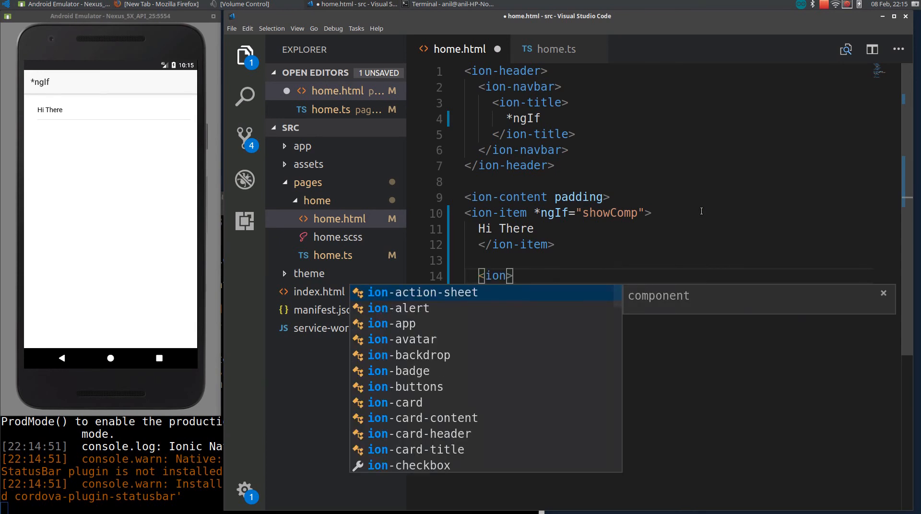
type("-item")
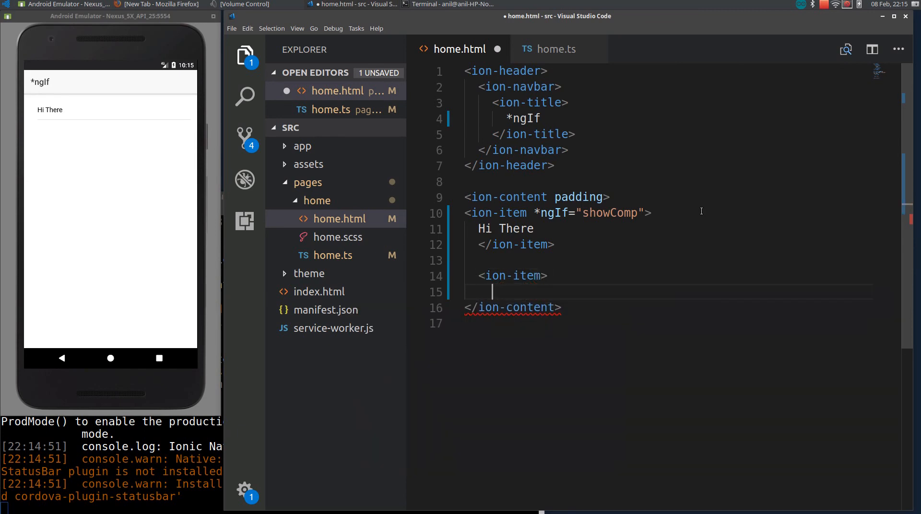
type("</ion-item>")
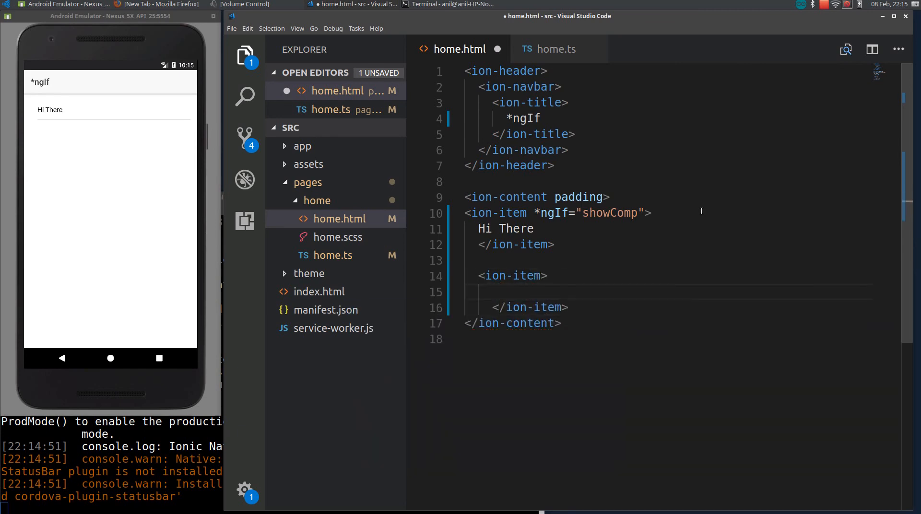
type("Hello")
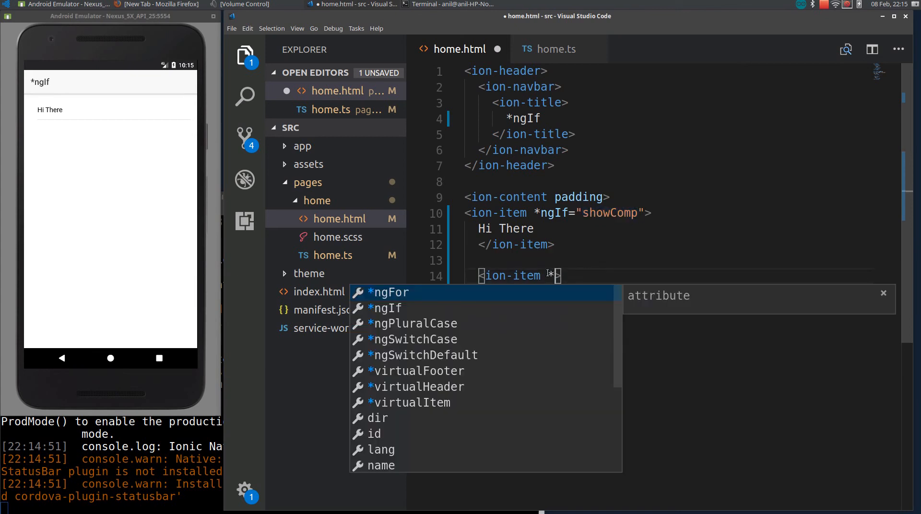
type("ngId")
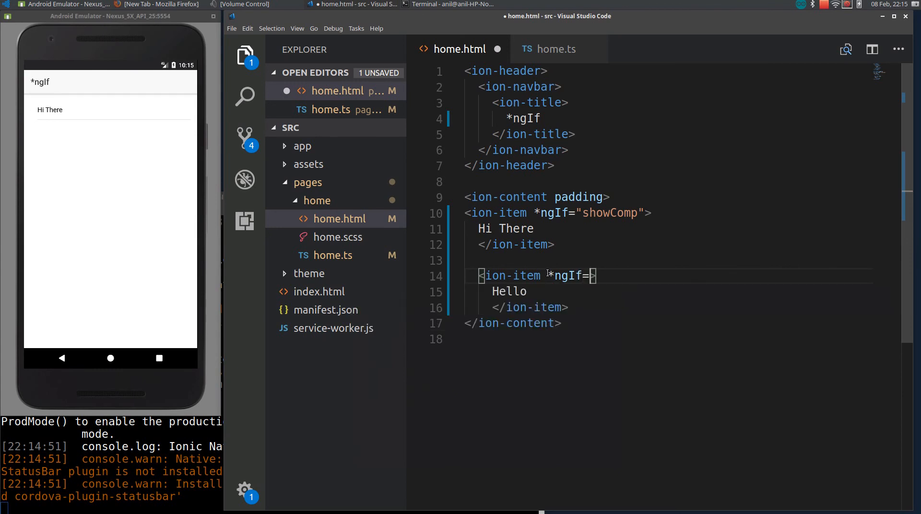
type("!")
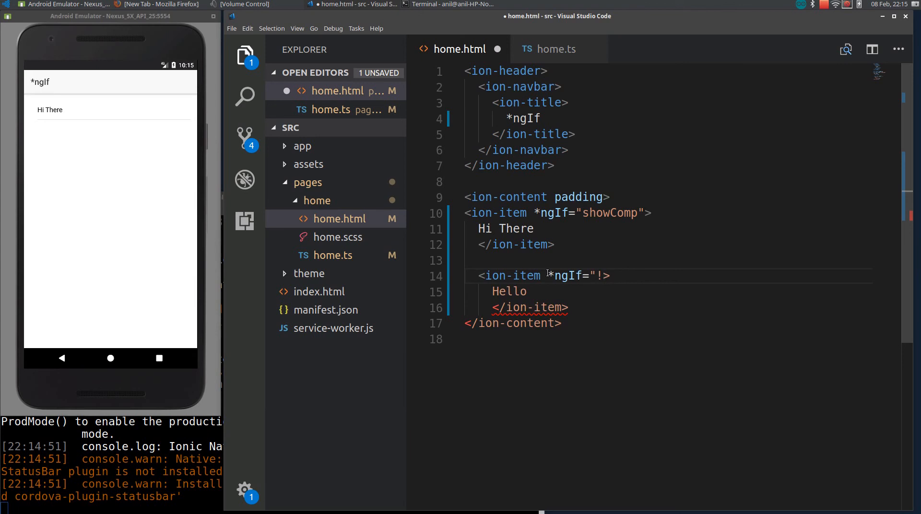
type("showComp\"")
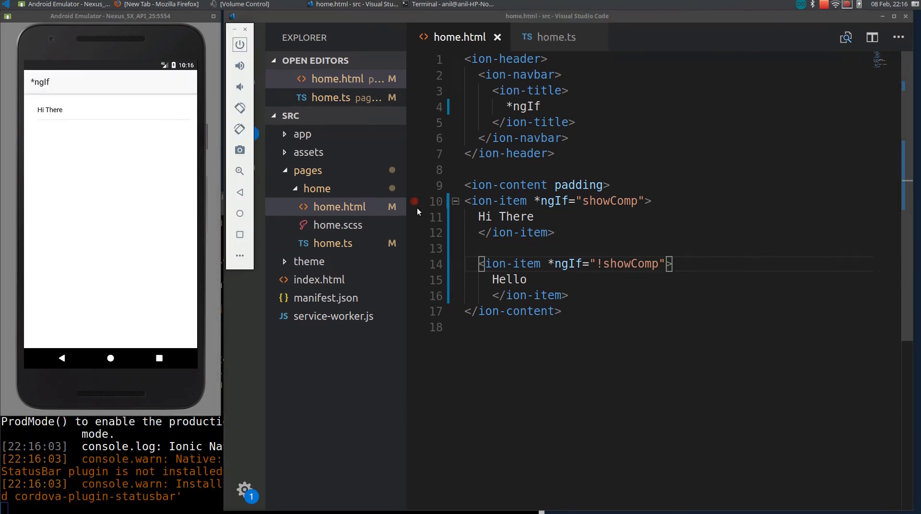
Step: Change showComp to false in home.ts so the emulator shows Hello
double_click(609, 200)
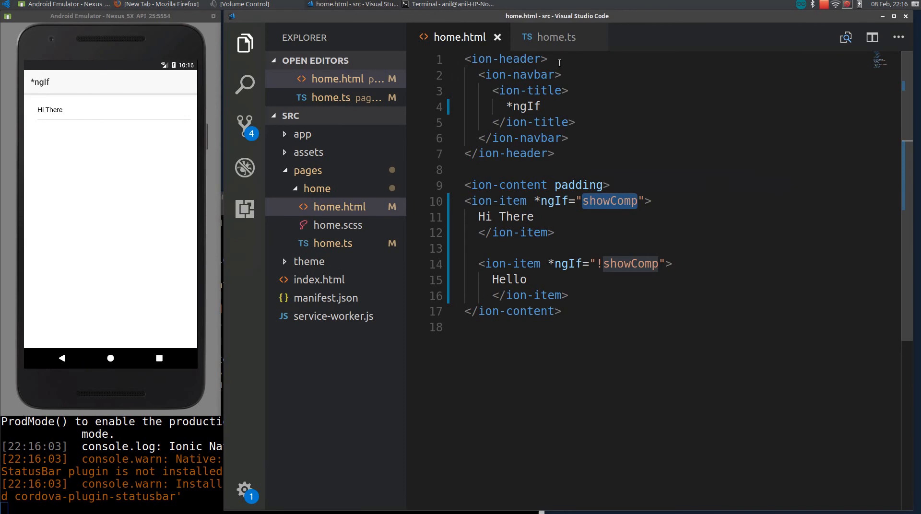
left_click(556, 37)
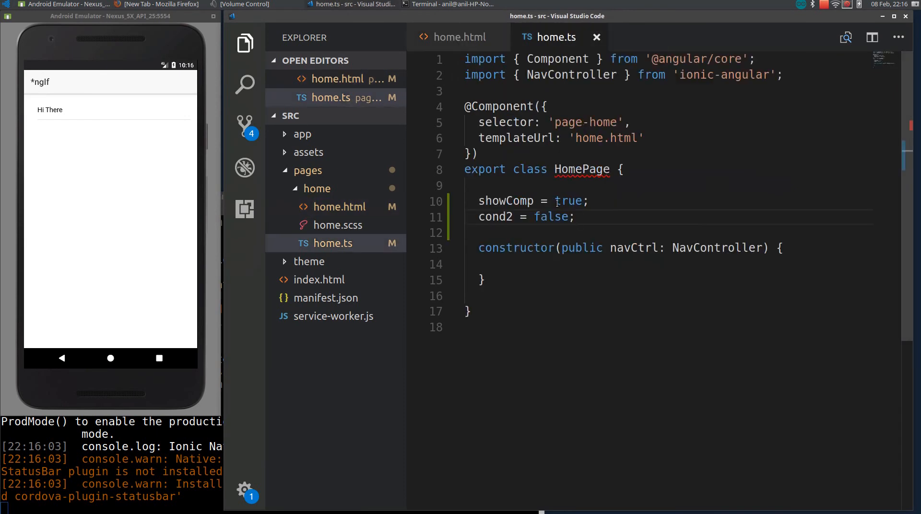
left_click(459, 37)
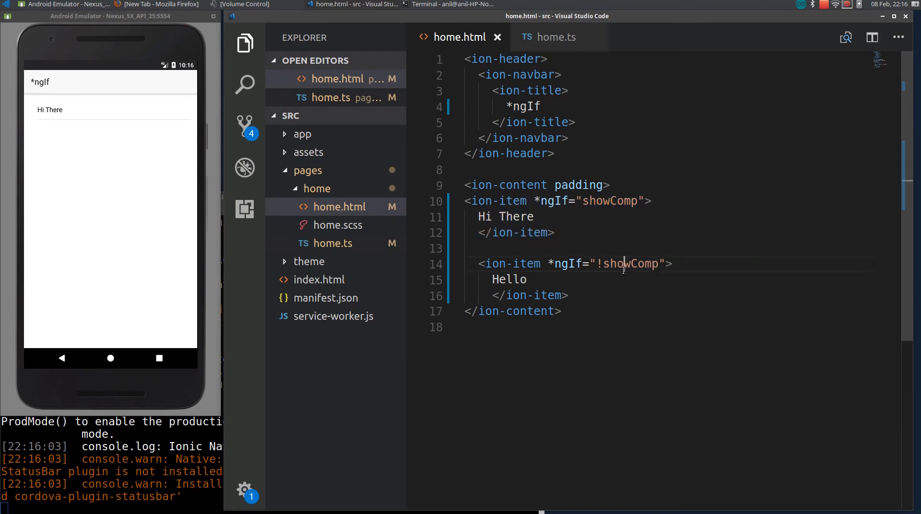
mouse_move(630, 264)
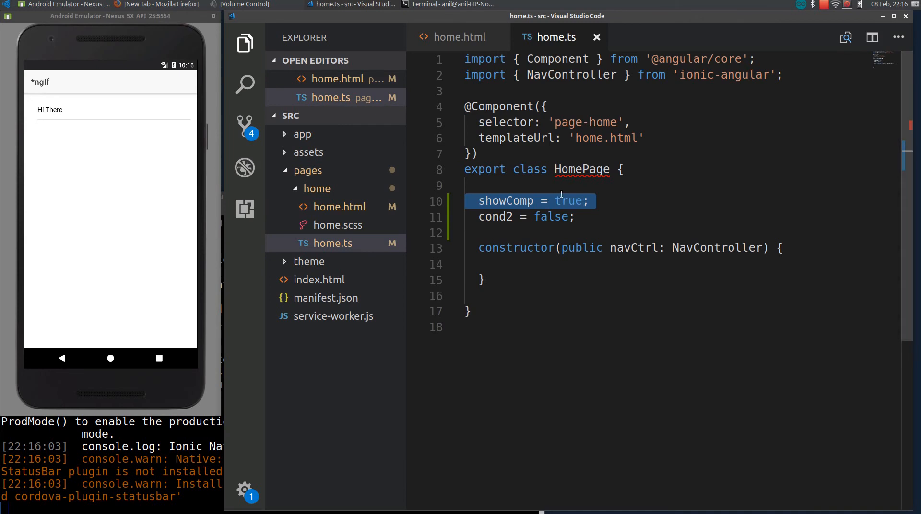
type("false")
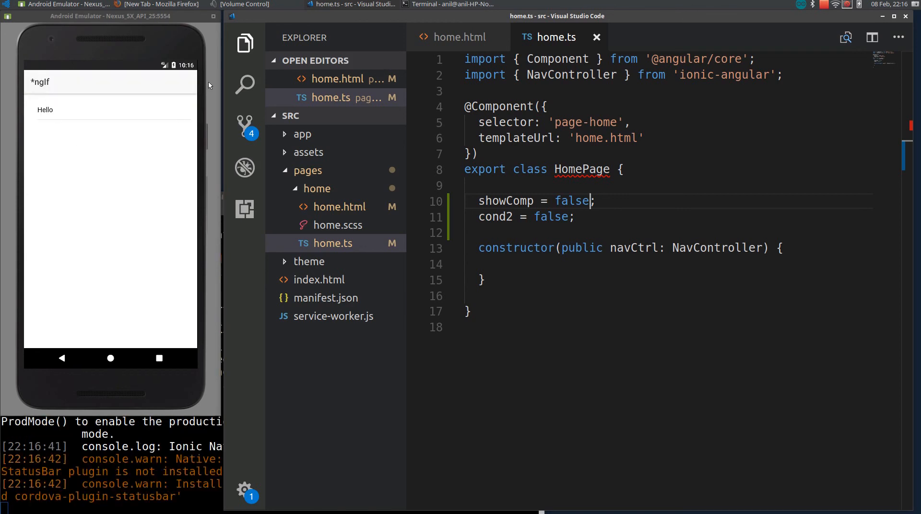
Step: Return to home.html and place the cursor after the Hello item
left_click(462, 37)
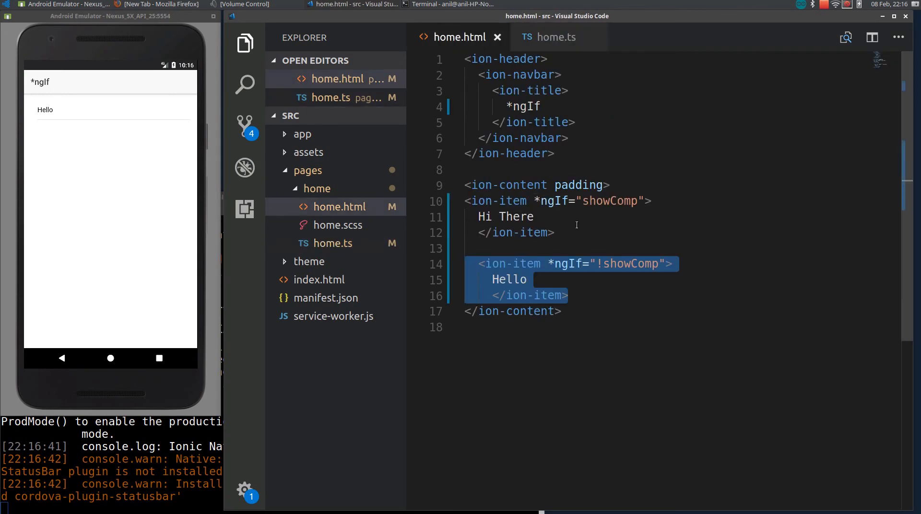
left_click(566, 296)
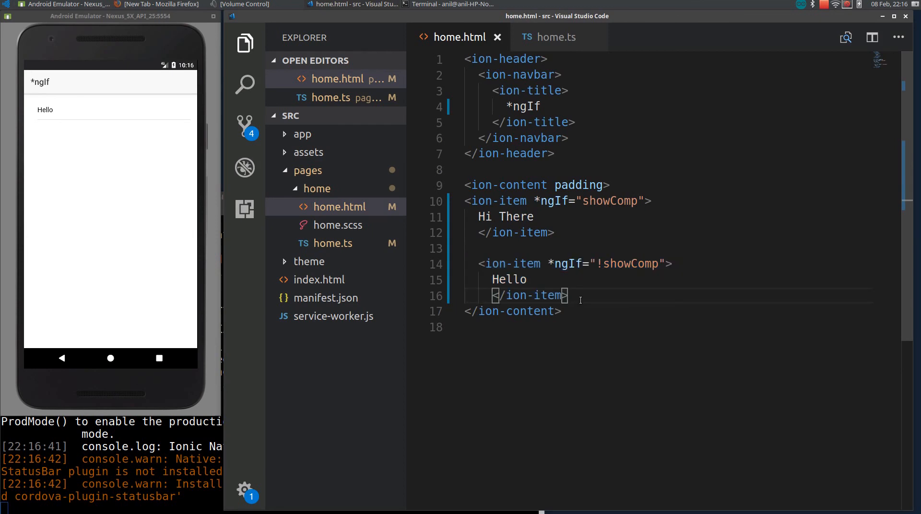
Step: Write <button ion-button (click)="invertBtn()"> below the second ion-item
type("<")
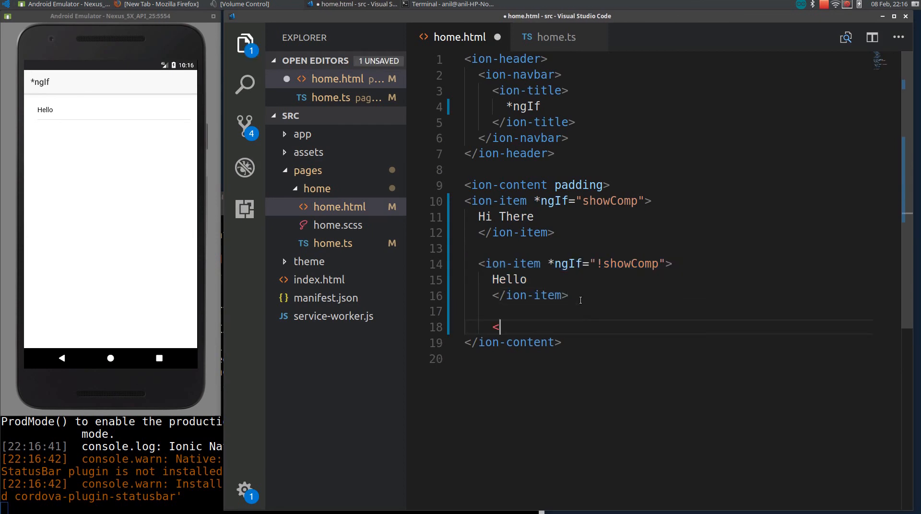
type("button>")
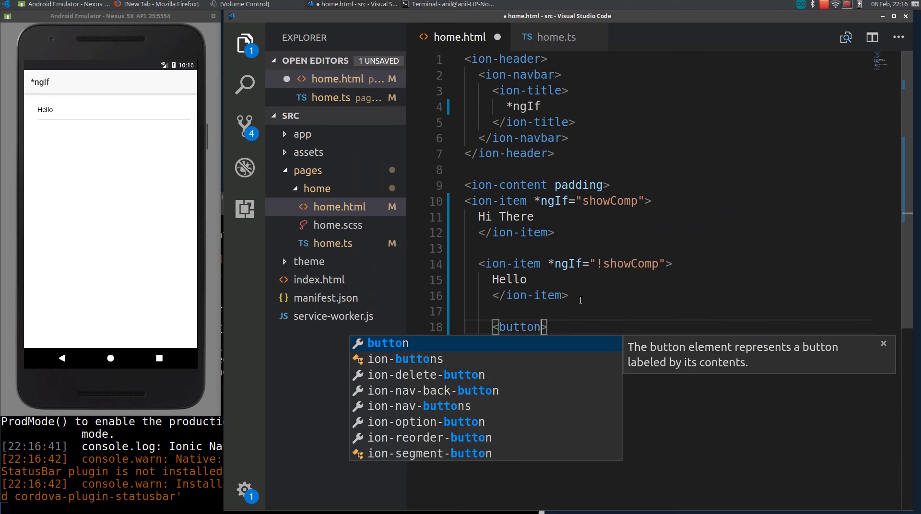
type("on-button")
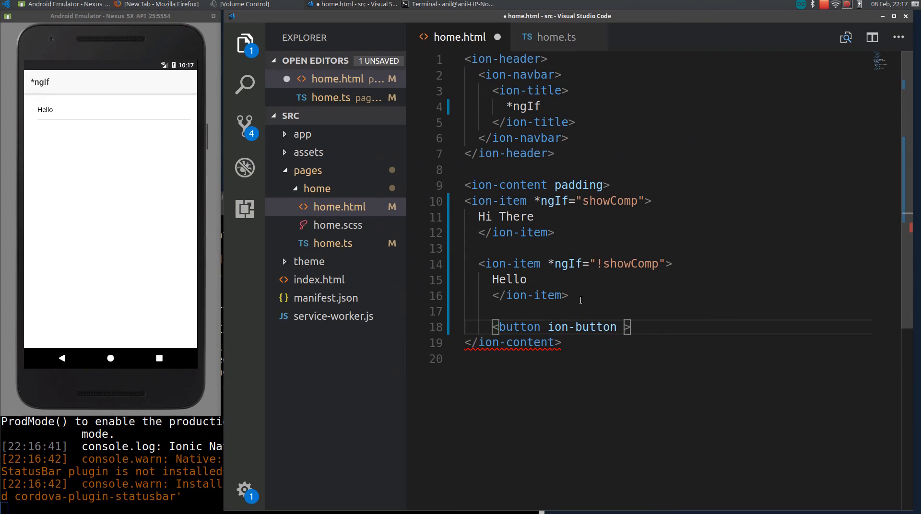
type("(click)=\"")
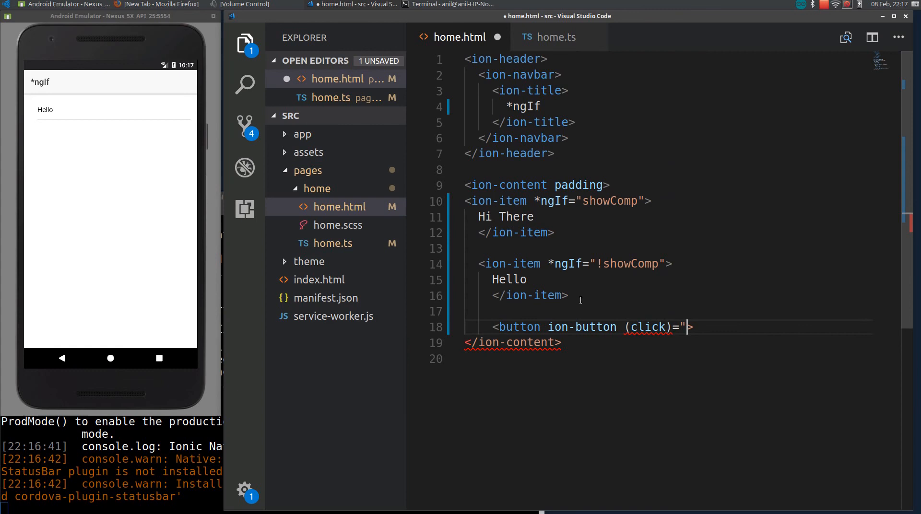
type("i\"")
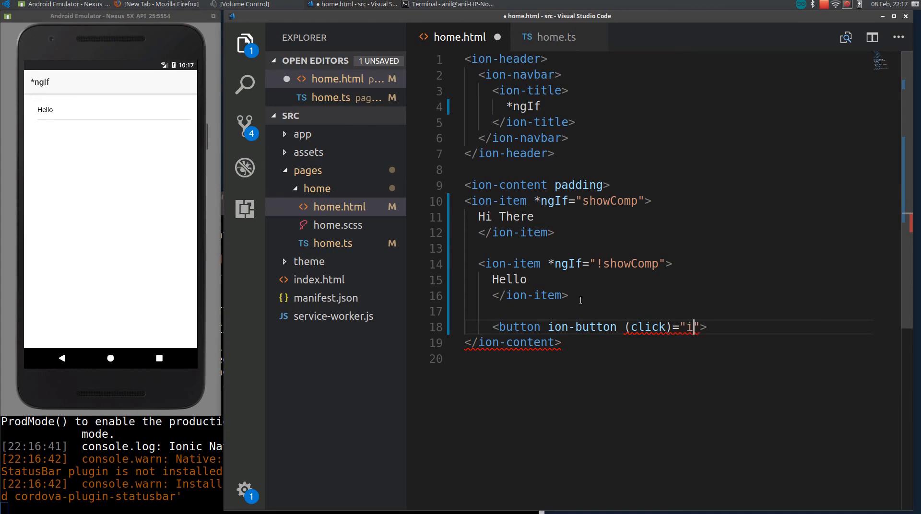
type("nvertBt")
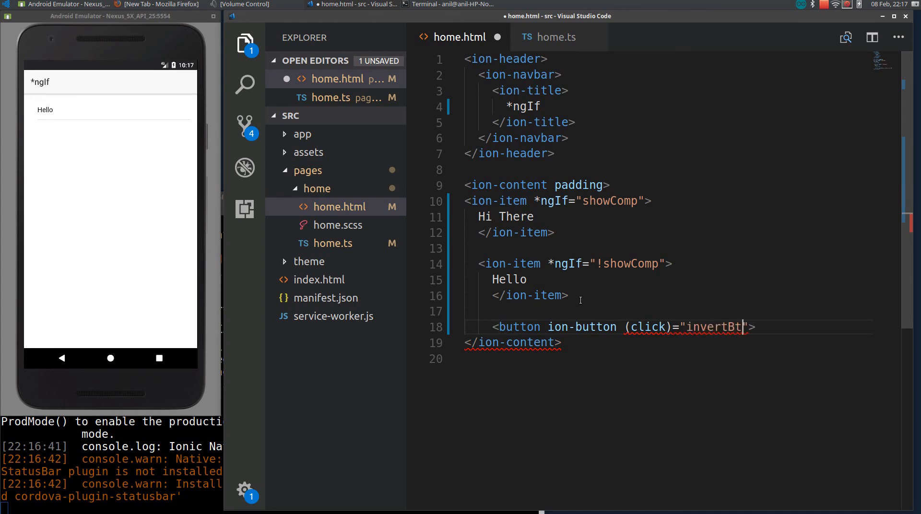
type("n()")
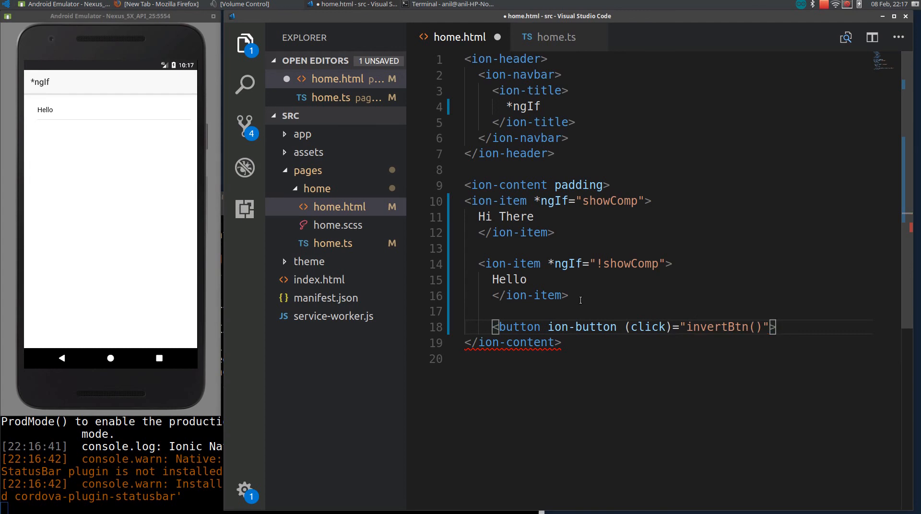
Step: Label the button Invert and close it with </button>
type("Inb")
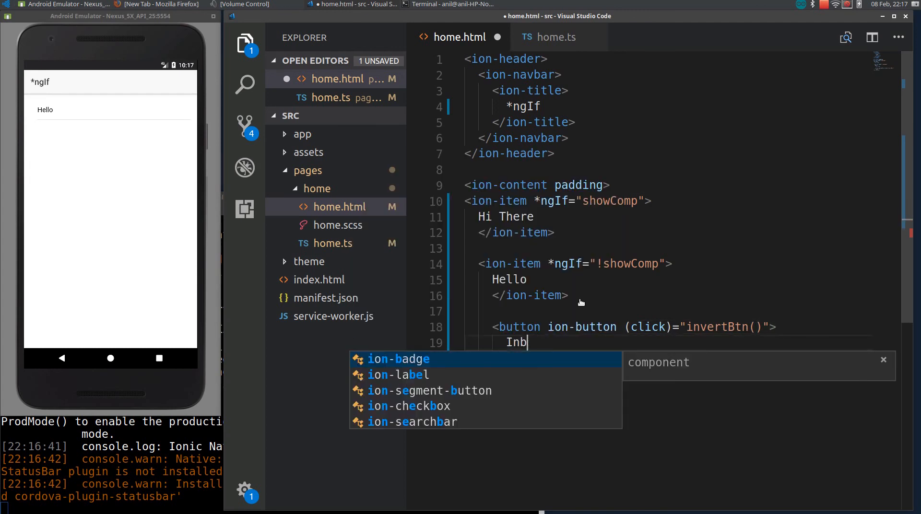
type("ert")
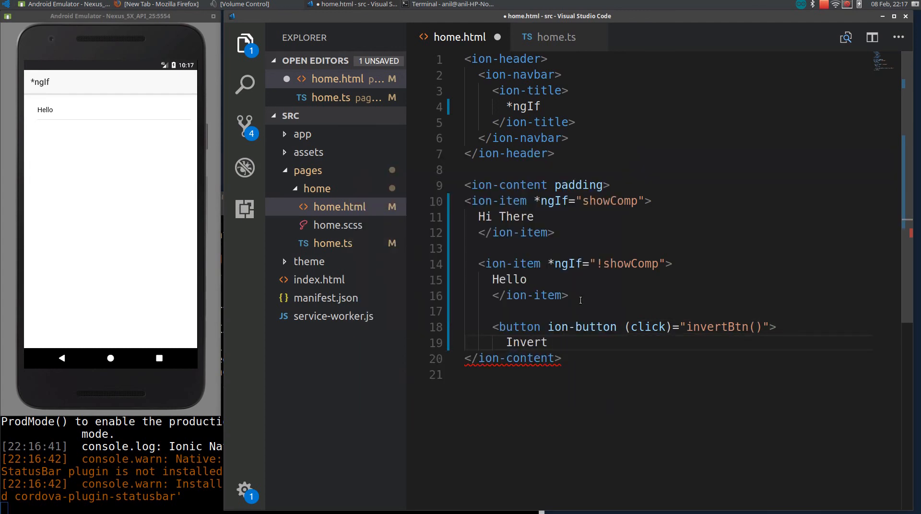
key("enter")
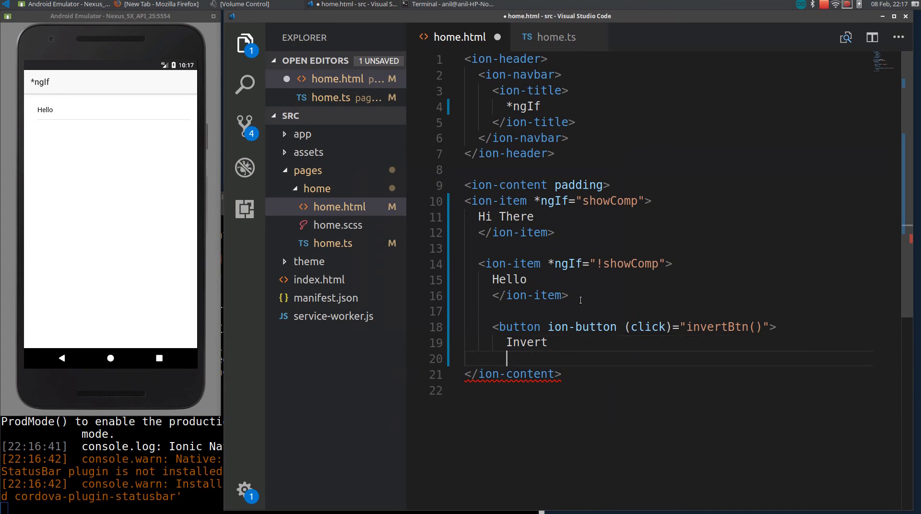
type("</button>")
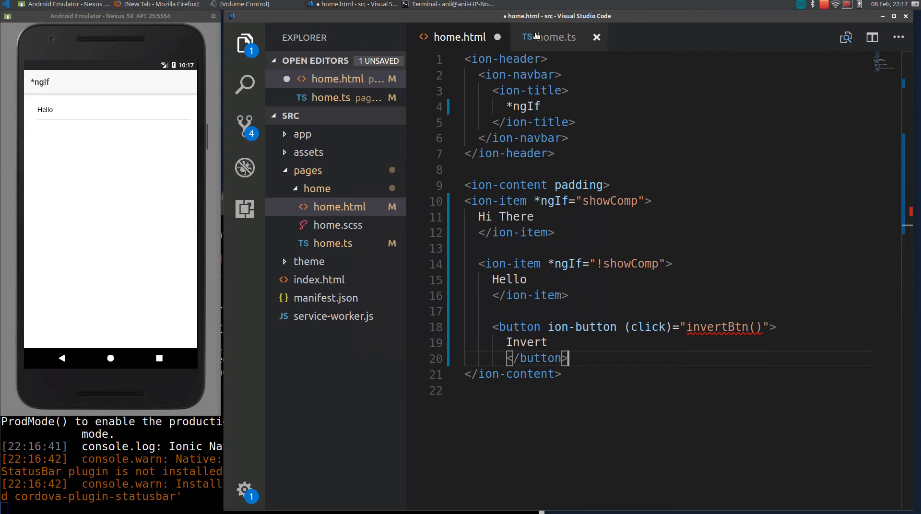
Step: In home.ts, change the showComp initial value to true
left_click(554, 37)
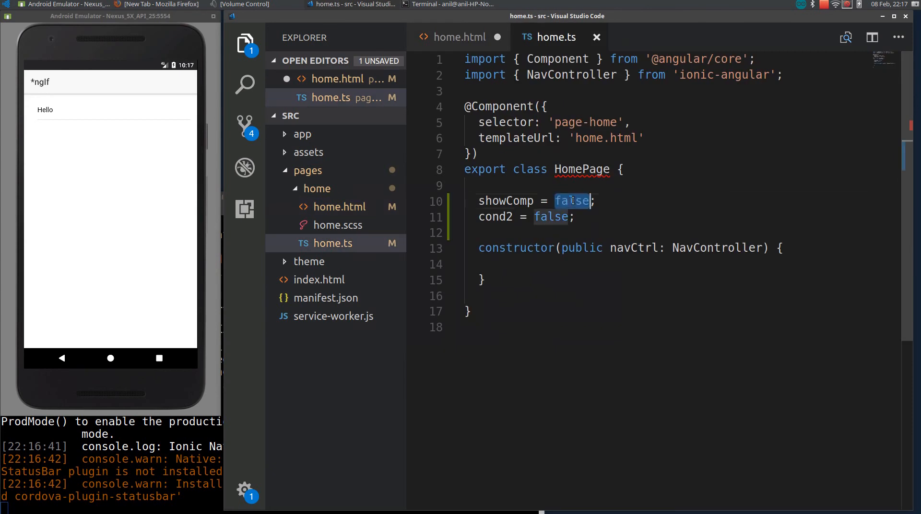
type("true")
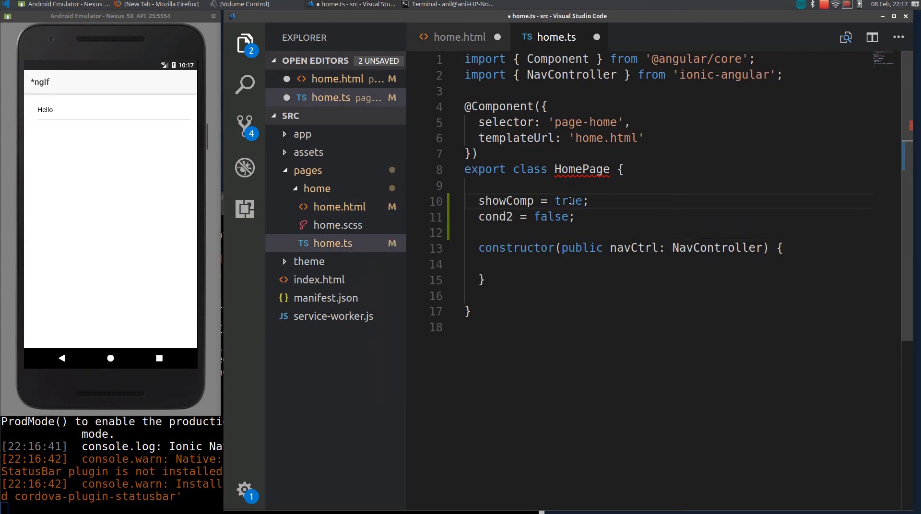
Step: Add invertBtn() setting this.showComp = !this.showComp and save the file
type("i")
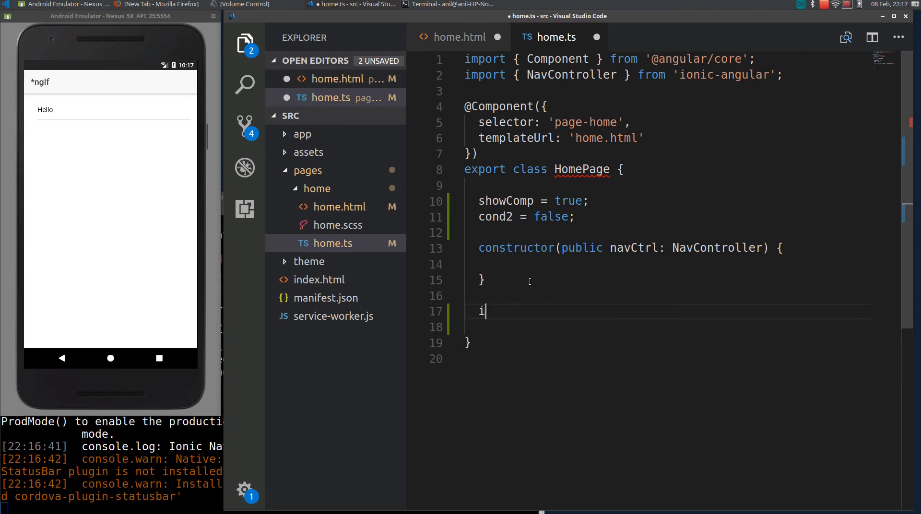
type("nvert")
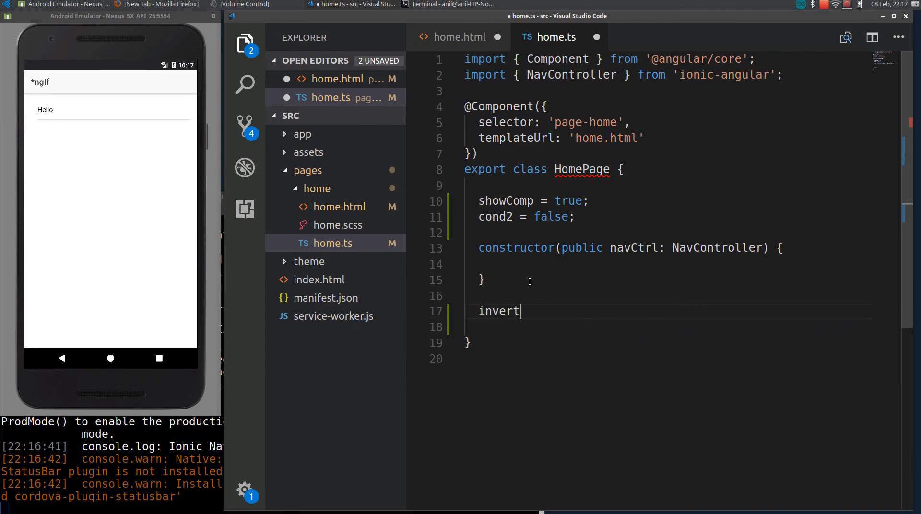
type("Btn ()")
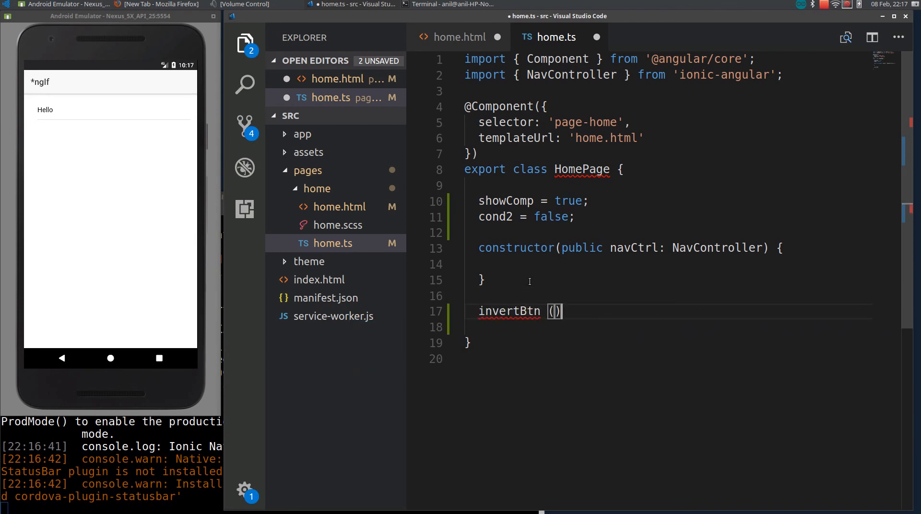
type("{")
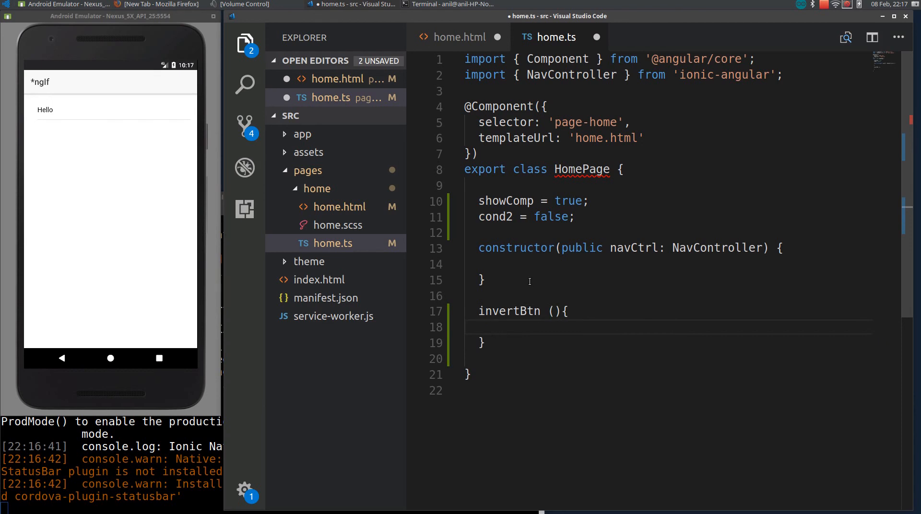
type("shoe")
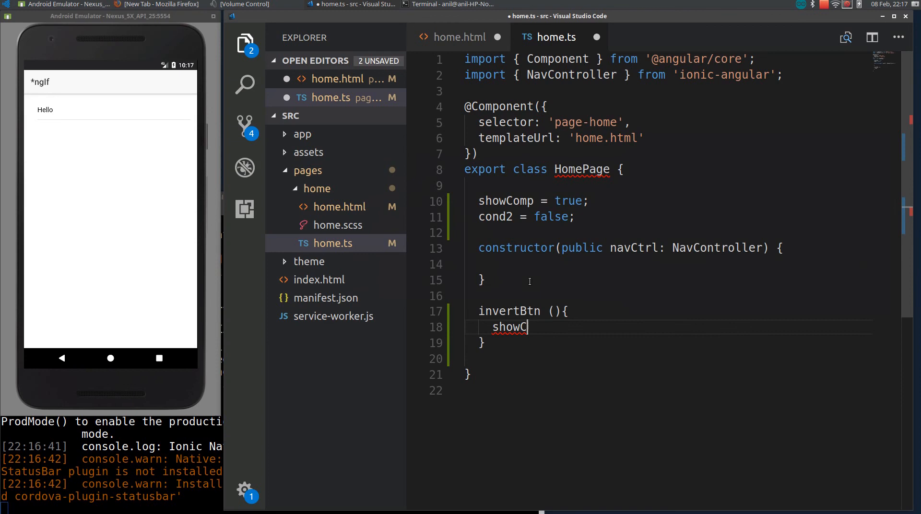
type("o")
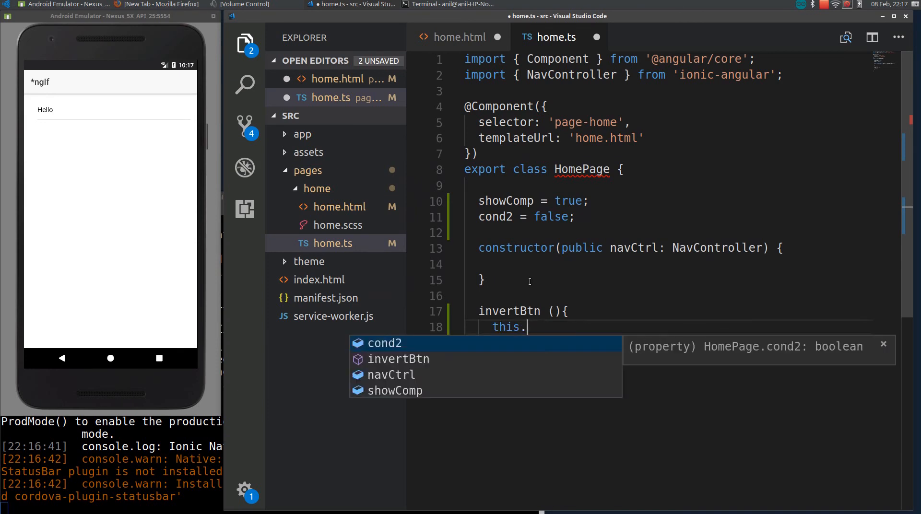
type("showComp =")
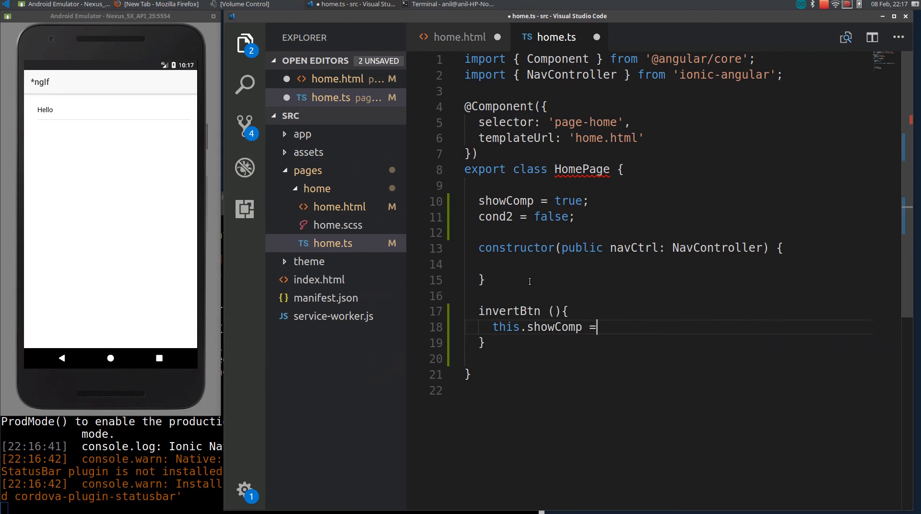
type("!shoe")
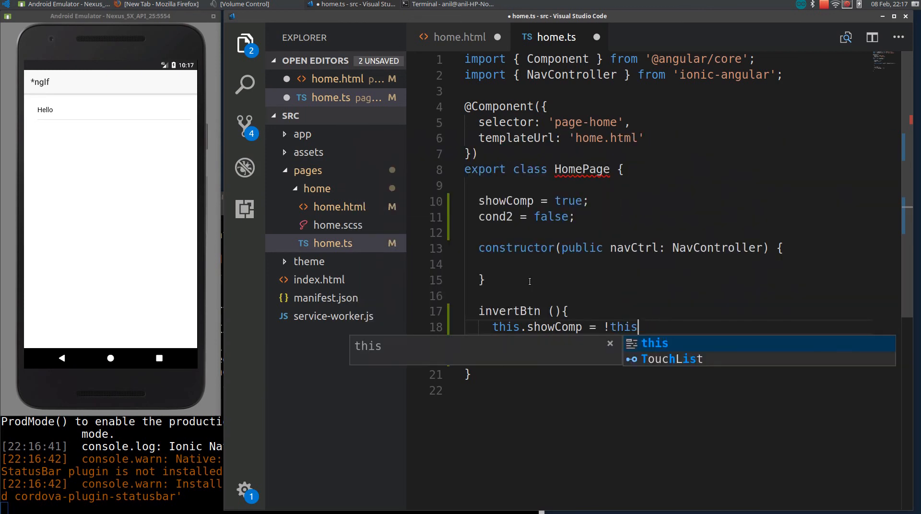
type(".showComp")
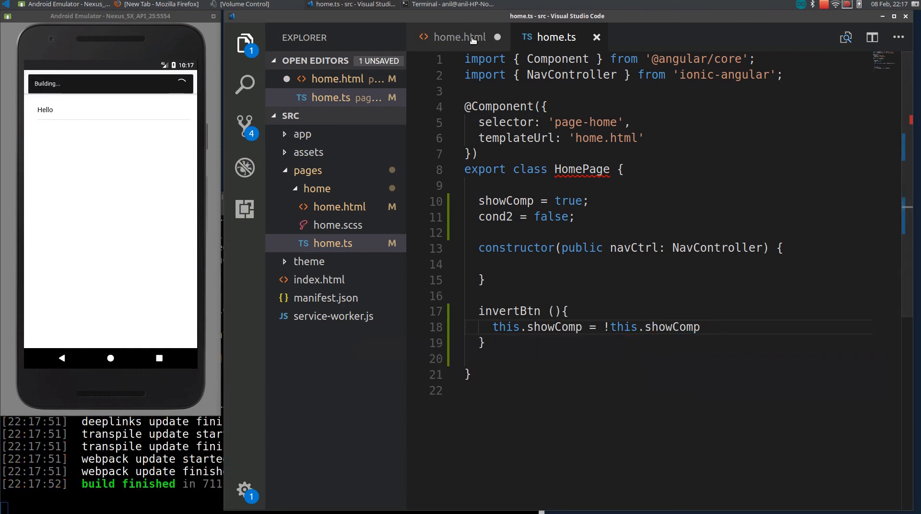
Step: Save home.html and toggle Invert twice in the emulator between Hi There and Hello
left_click(459, 37)
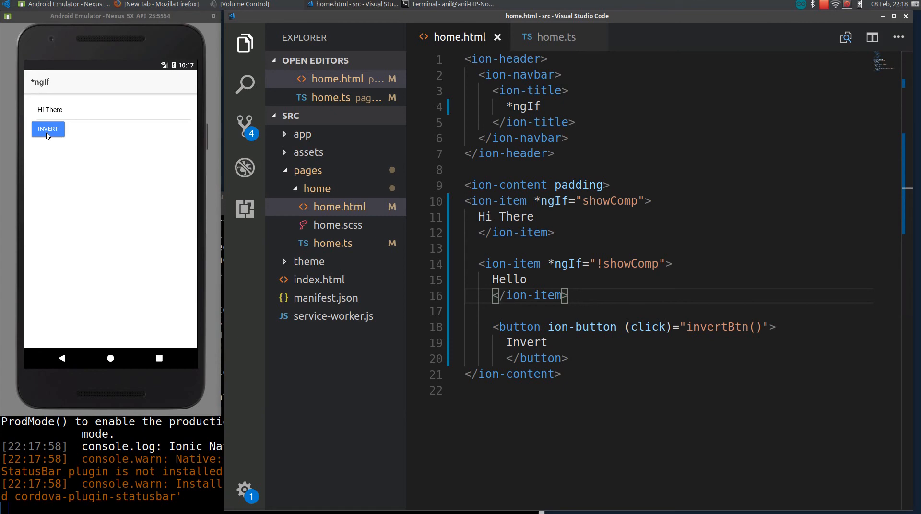
left_click(48, 129)
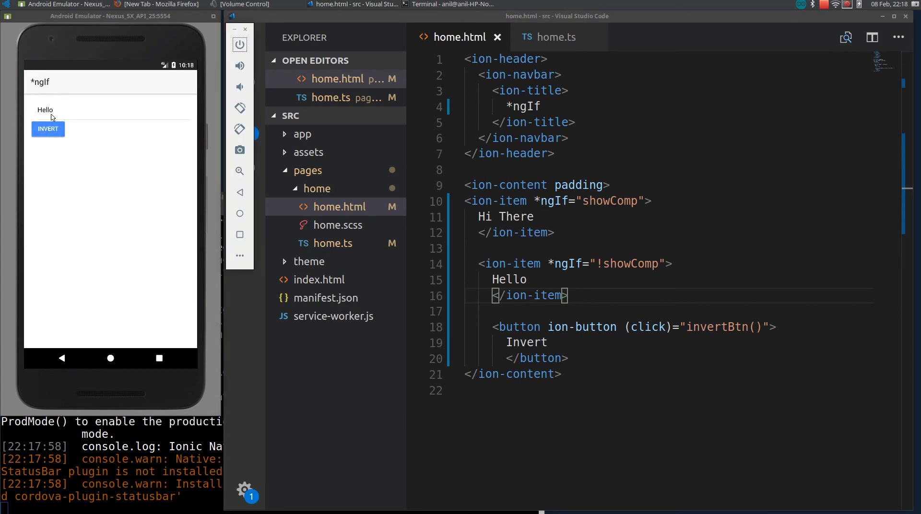
left_click(48, 129)
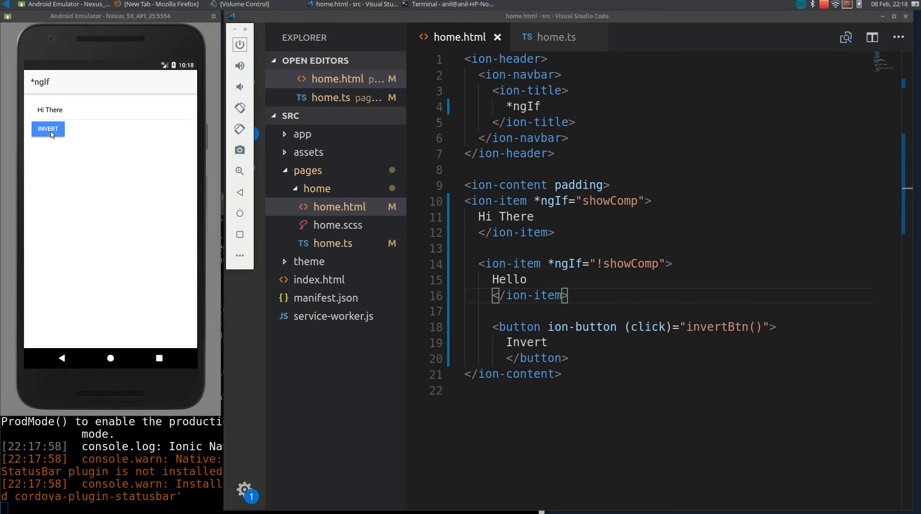